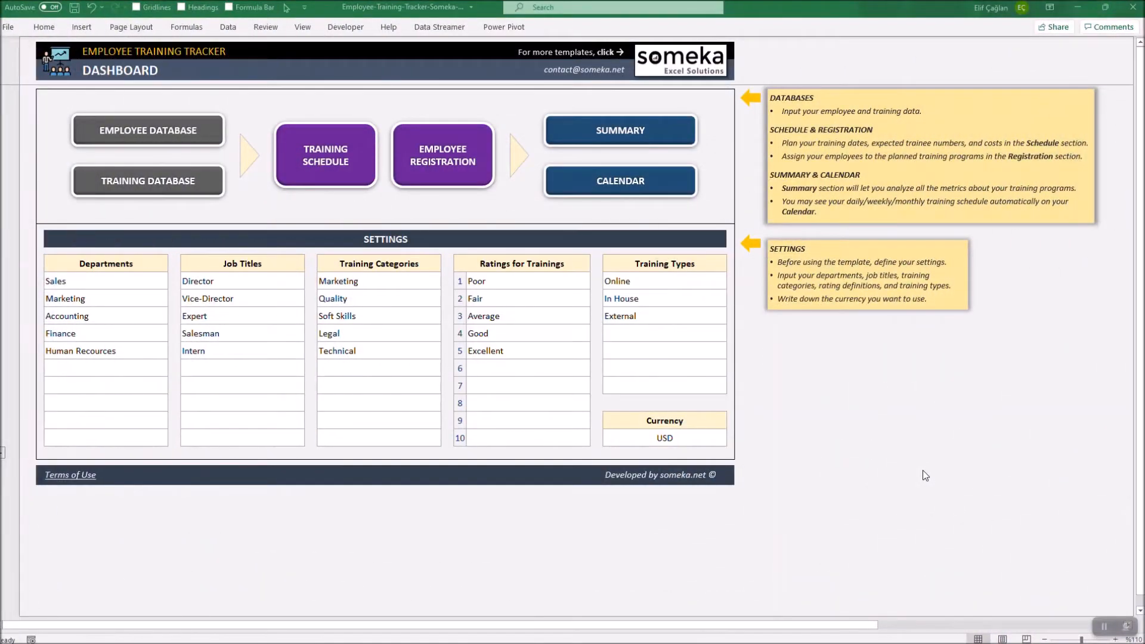
pyautogui.moveTo(926, 473)
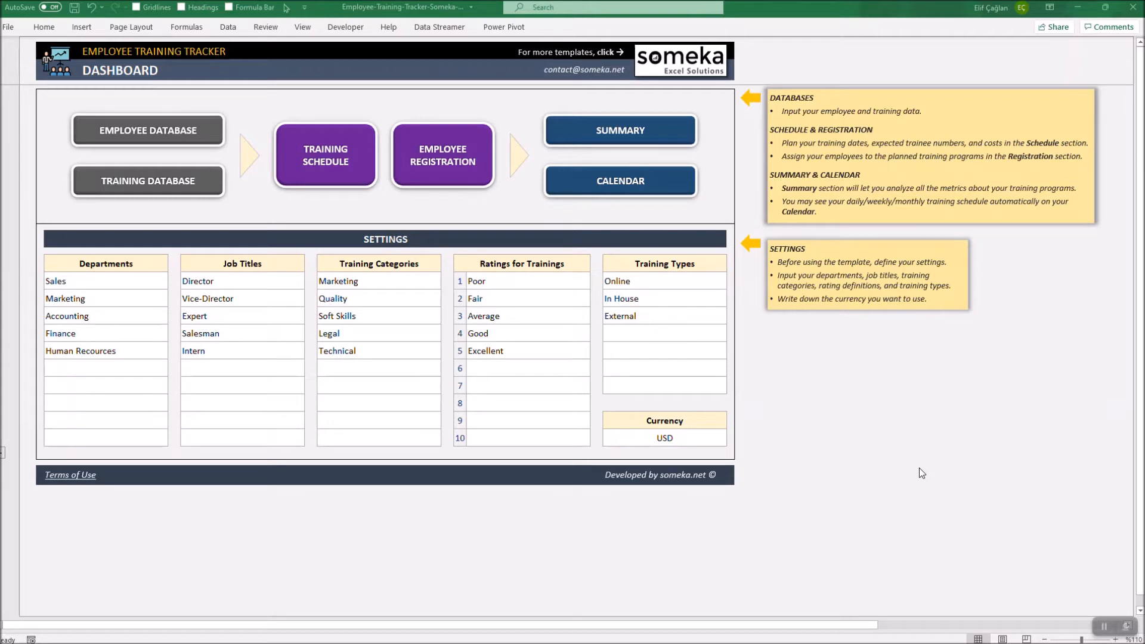
pyautogui.moveTo(791, 431)
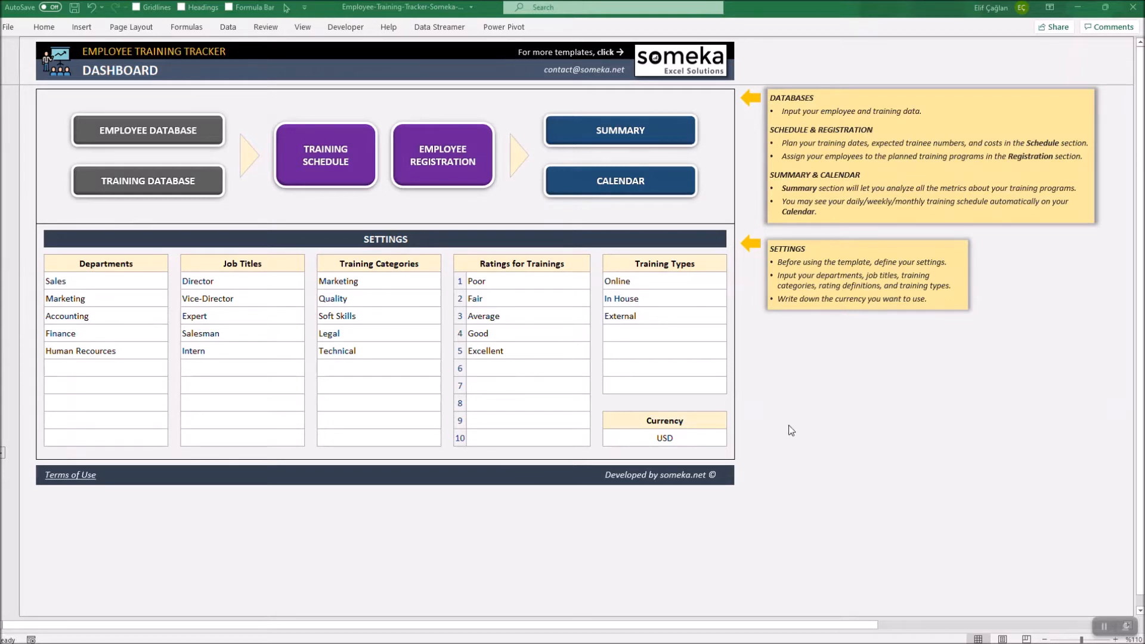
pyautogui.moveTo(248, 395)
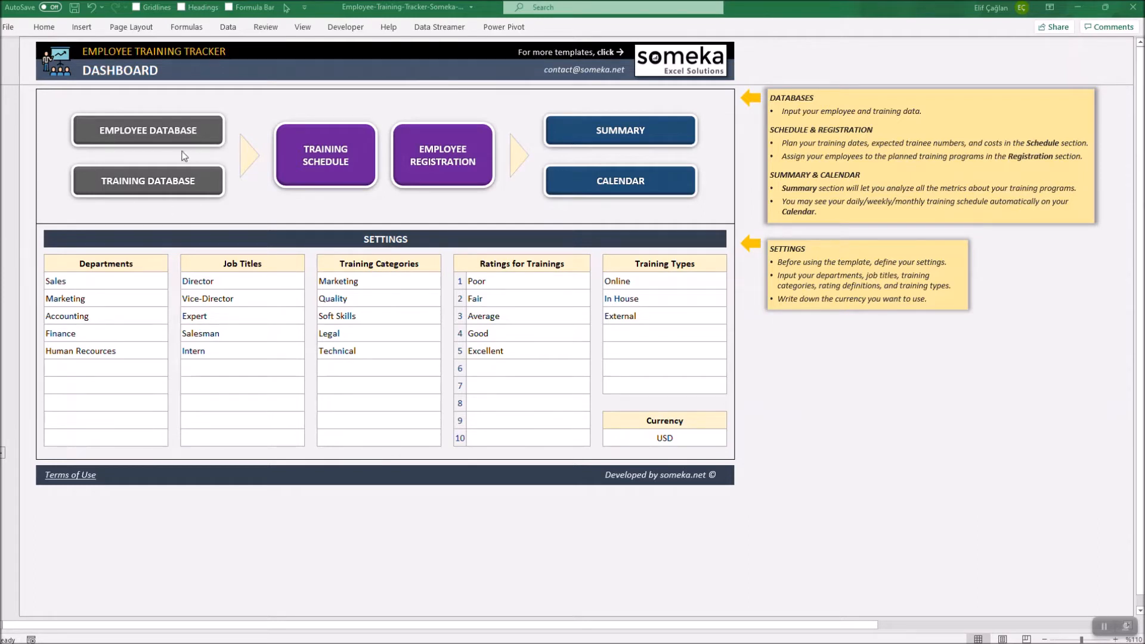
pyautogui.moveTo(435, 185)
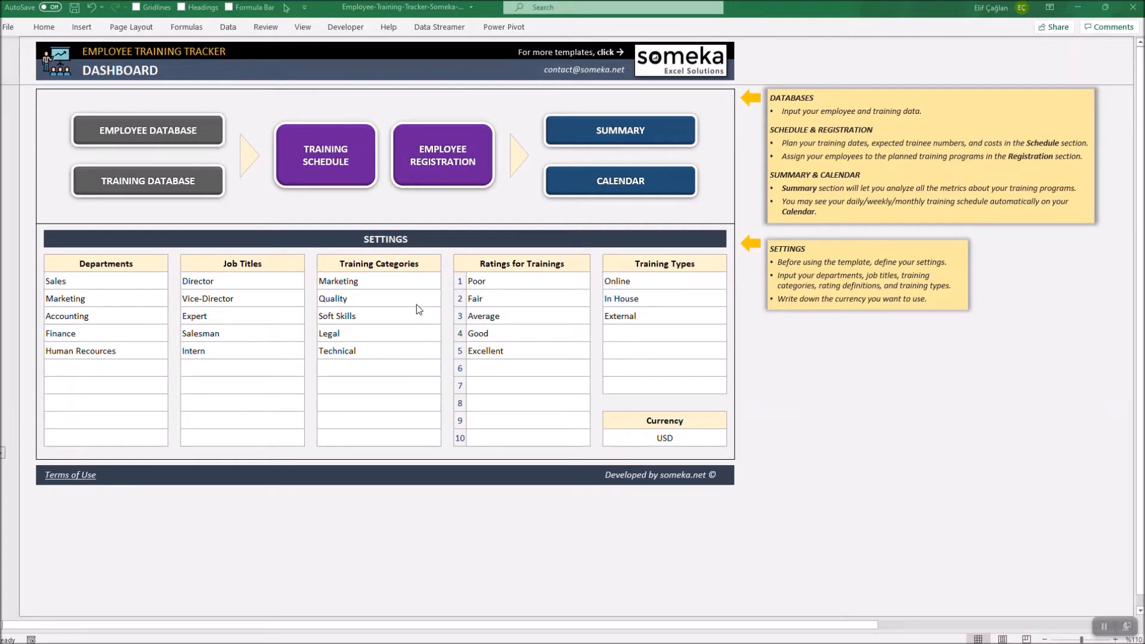
pyautogui.moveTo(131, 374)
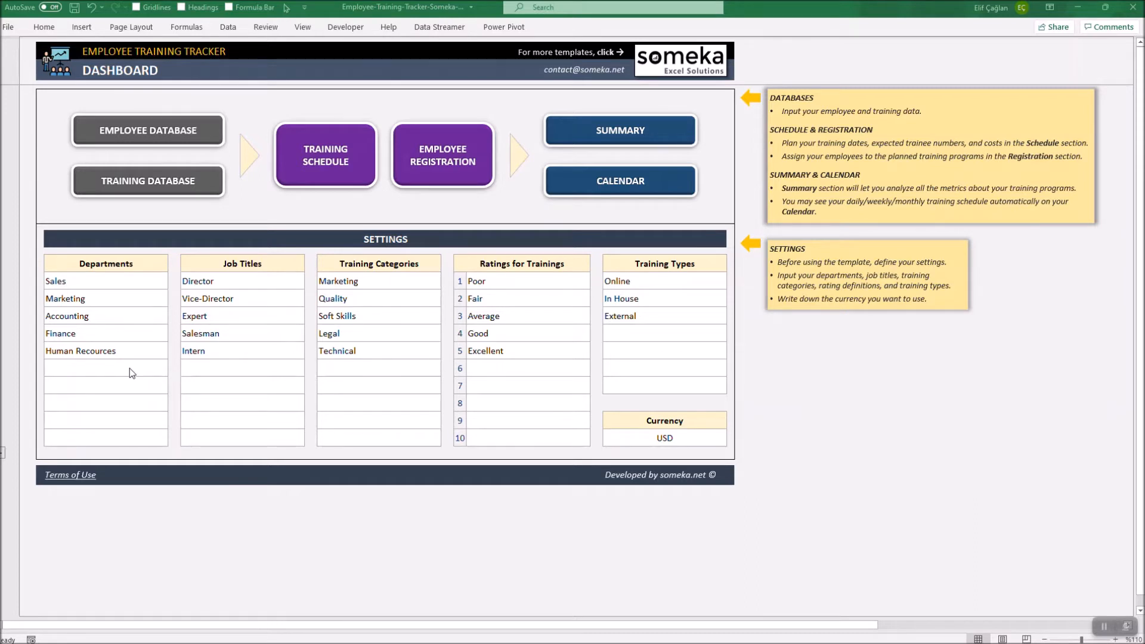
# Add R&D under Departments and Engineer under Job Titles in the settings lists
pyautogui.click(105, 369)
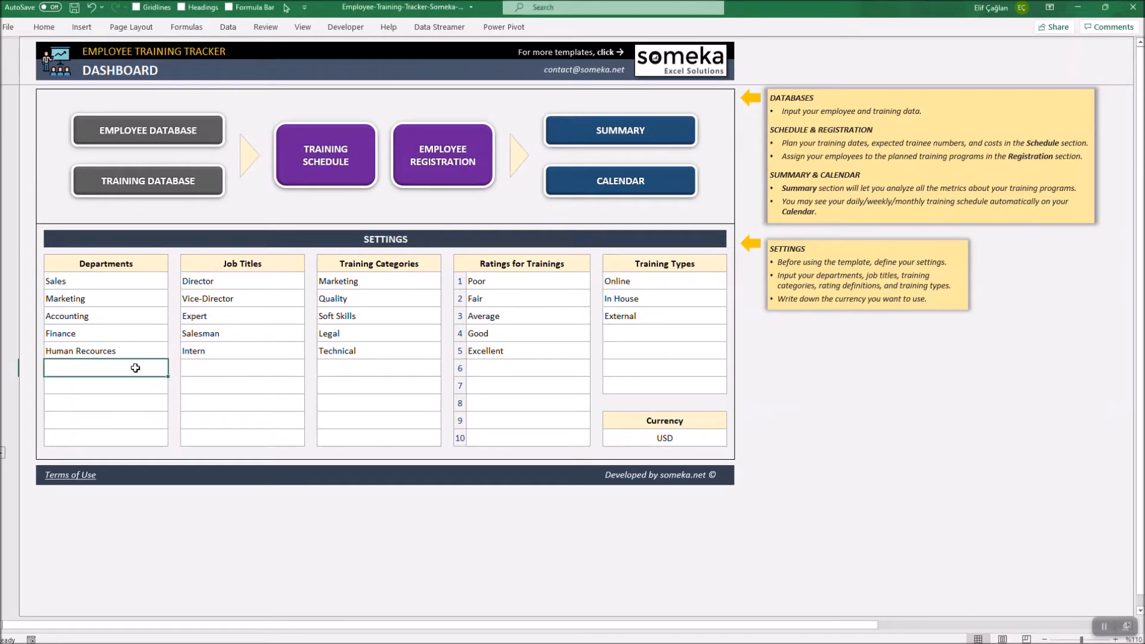
pyautogui.write('En')
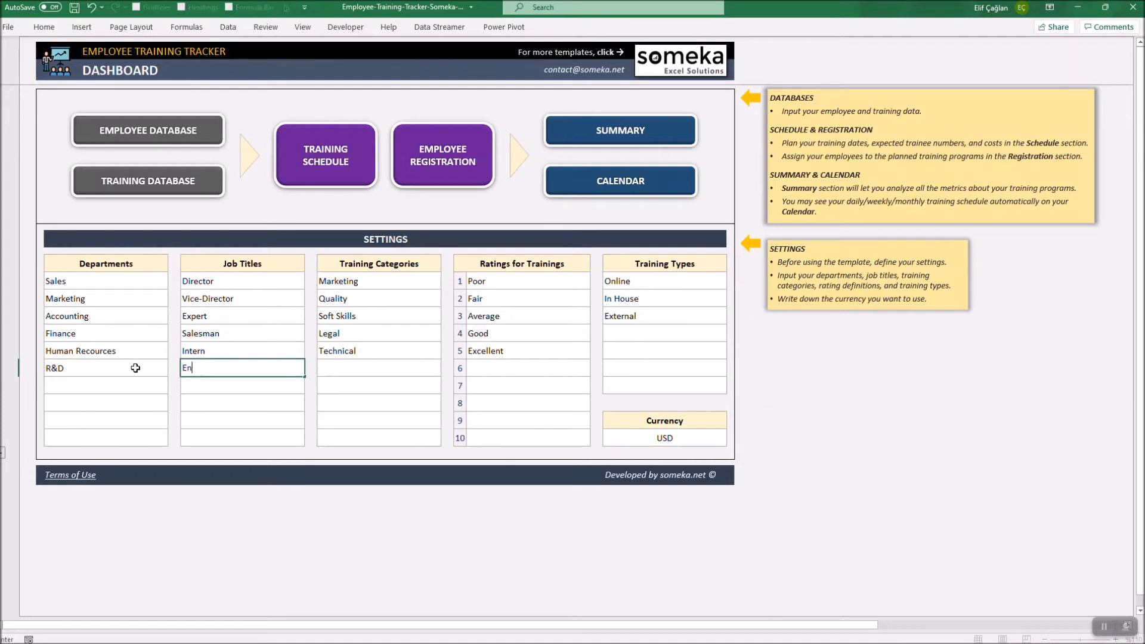
pyautogui.write('gineer')
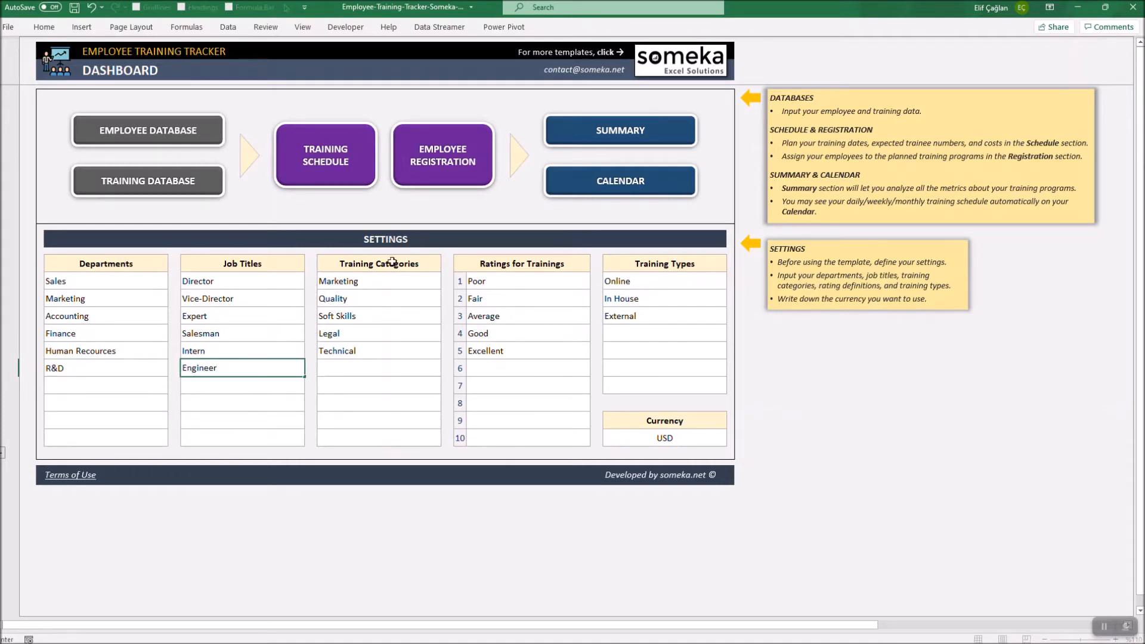
pyautogui.moveTo(588, 294)
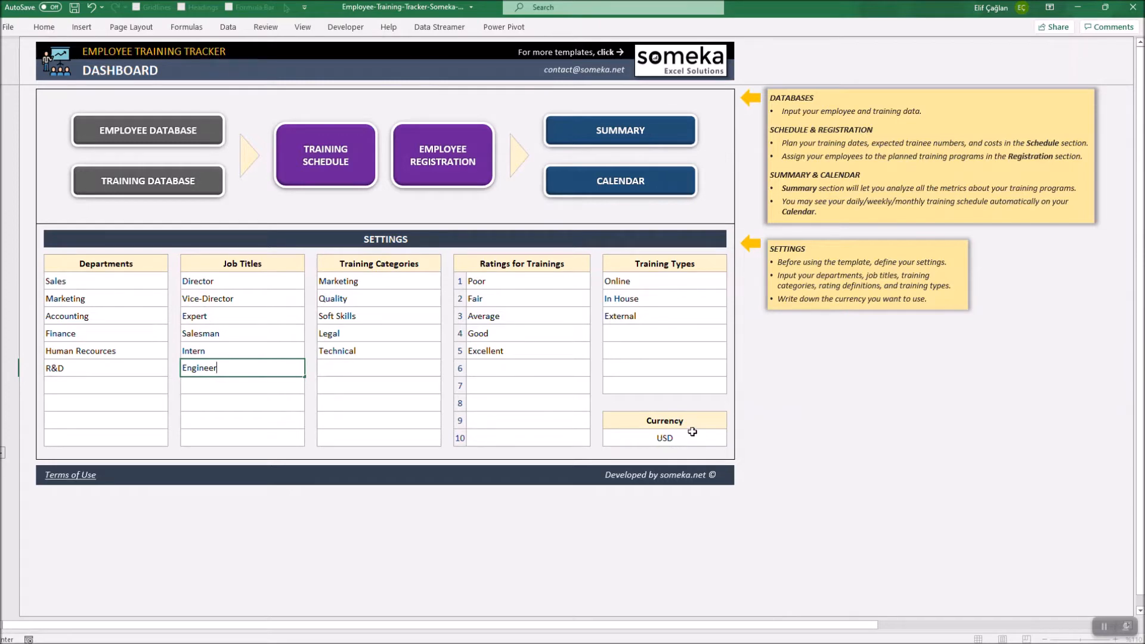
pyautogui.moveTo(150, 141)
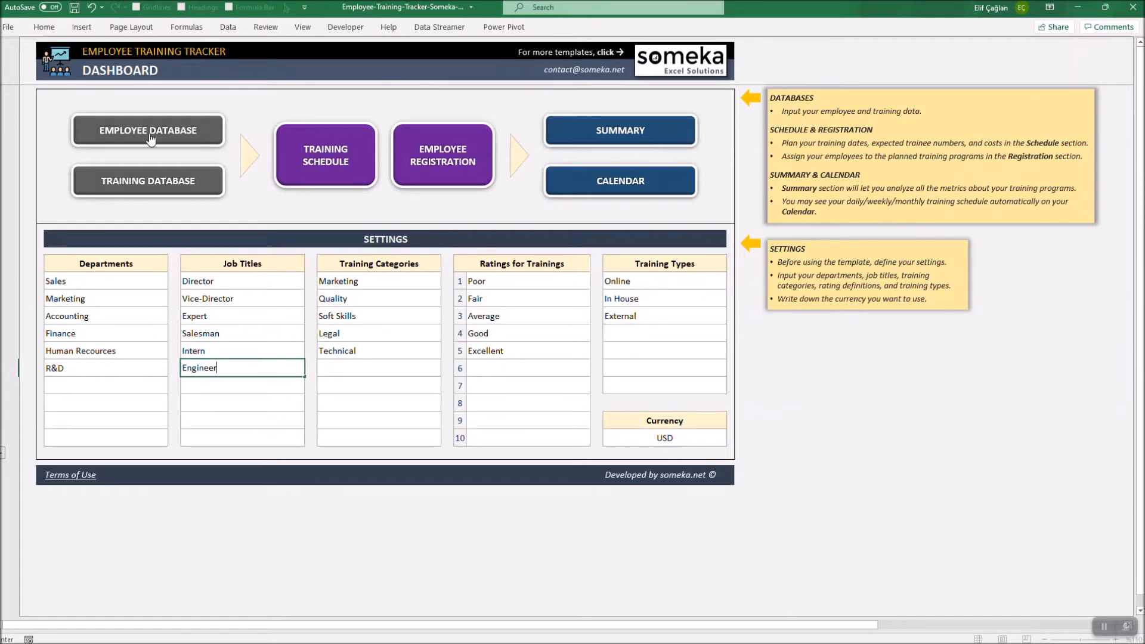
pyautogui.click(148, 130)
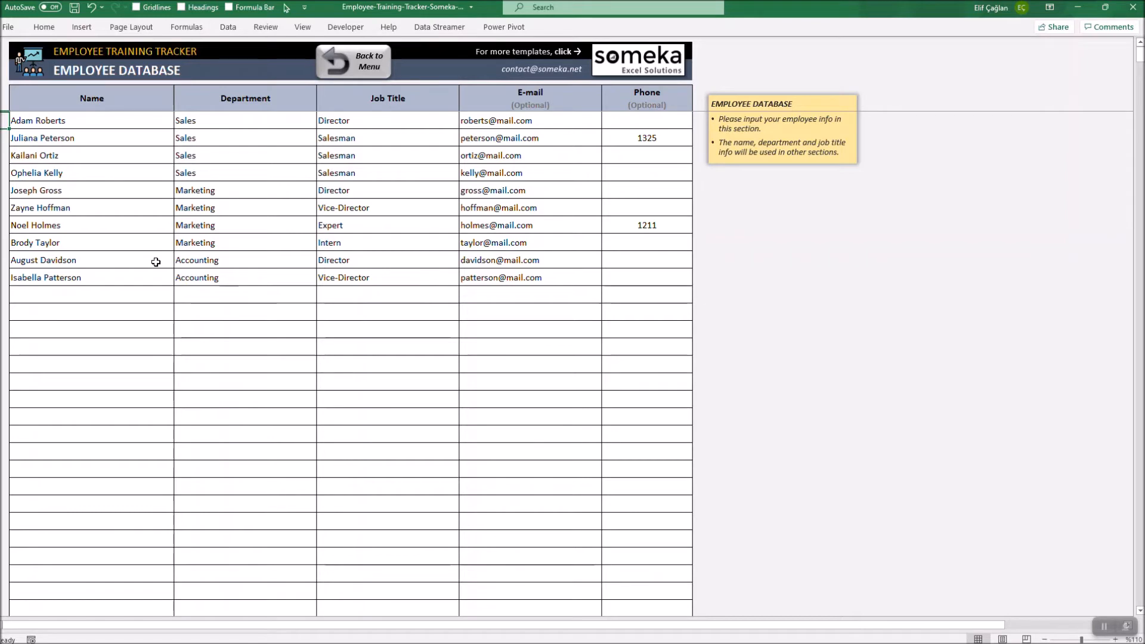
pyautogui.moveTo(512, 99)
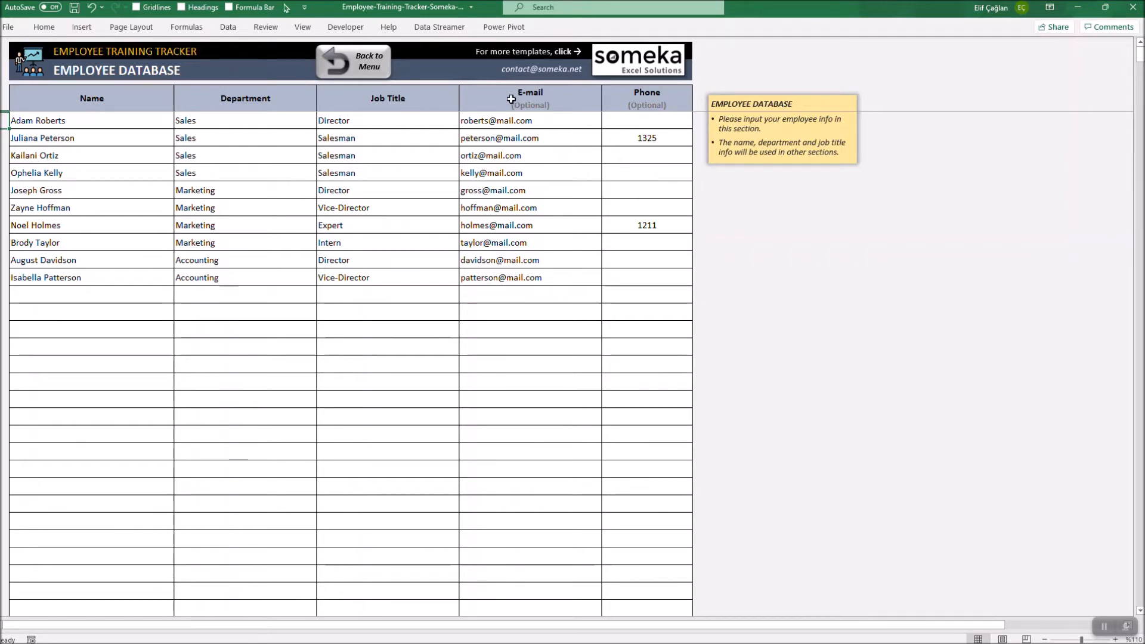
pyautogui.moveTo(654, 102)
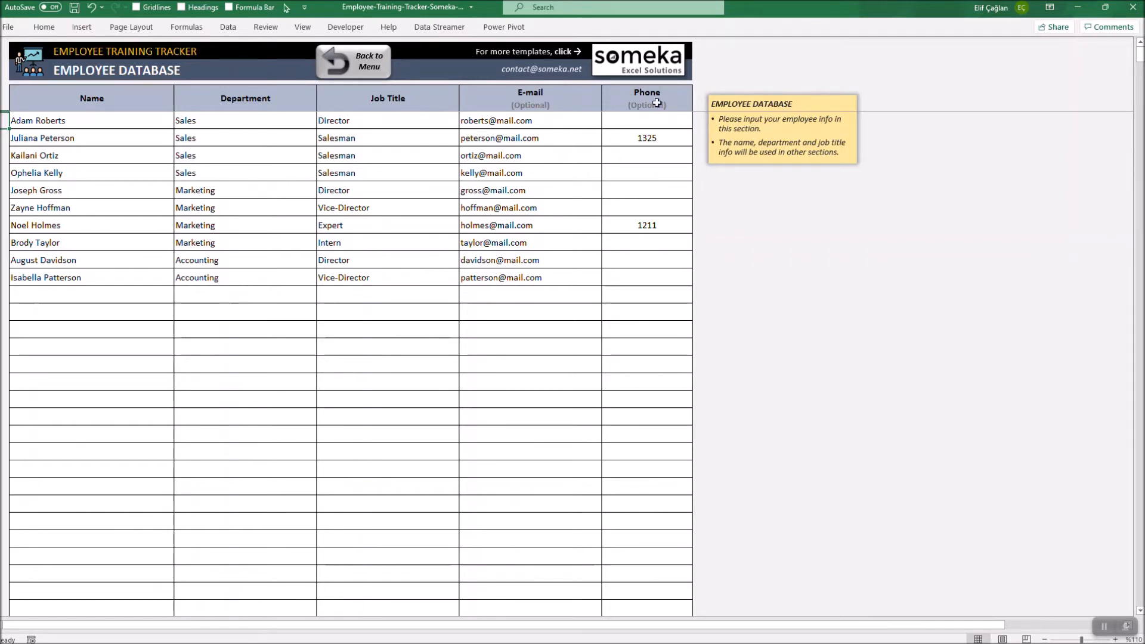
pyautogui.write('Tom A')
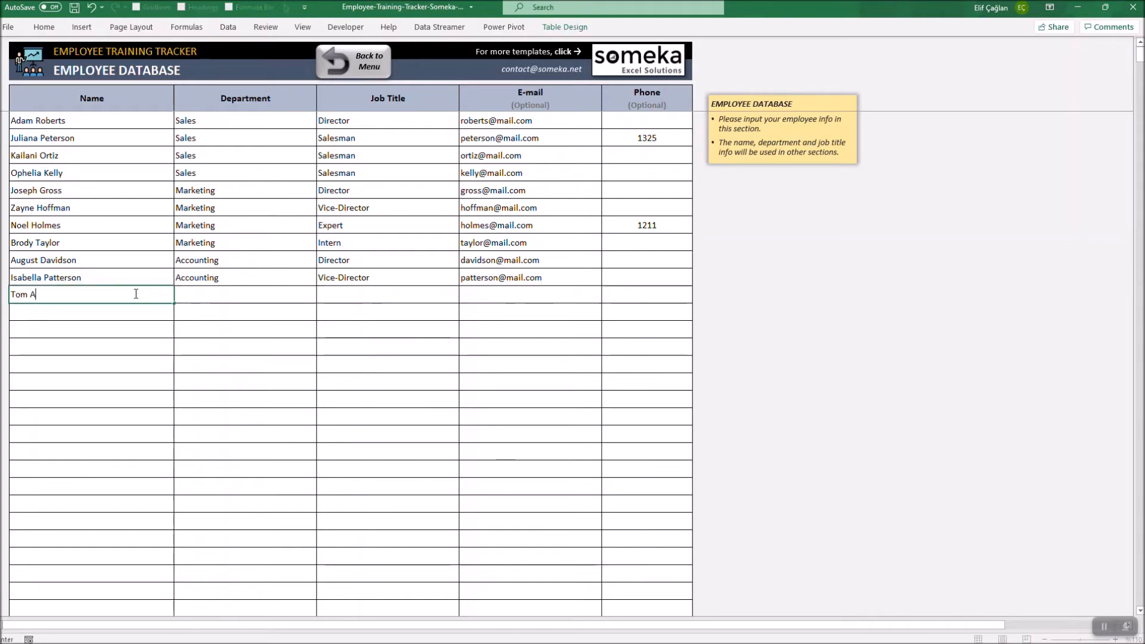
pyautogui.click(464, 298)
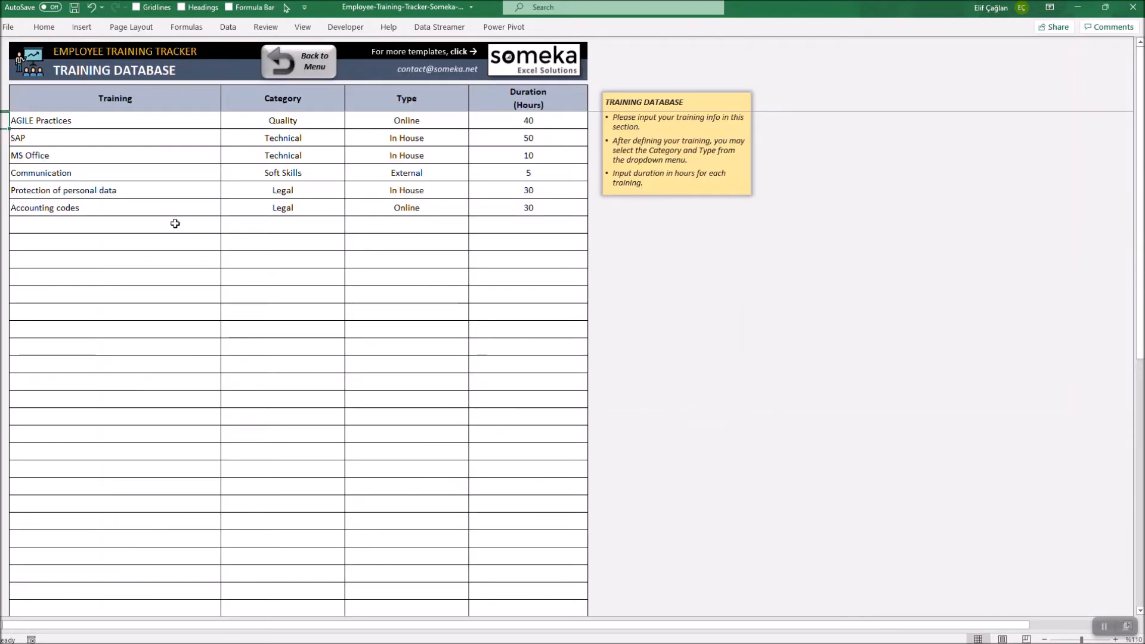
pyautogui.moveTo(175, 219)
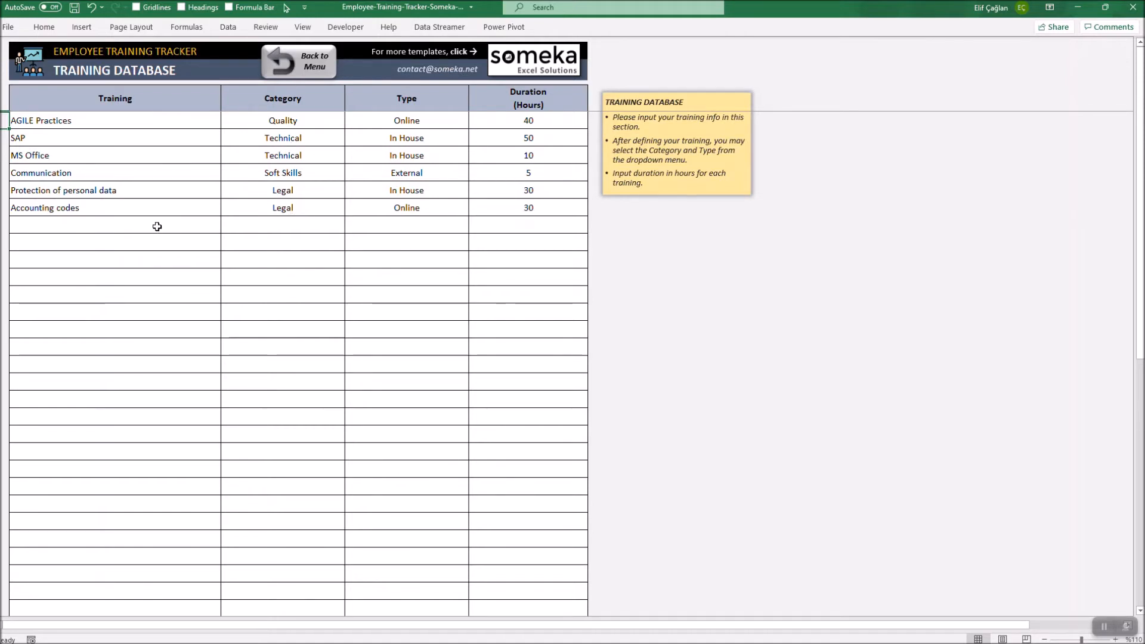
# Add CAD as a Technical, In House training of 40 hours and return to the dashboard
pyautogui.click(114, 225)
pyautogui.write('CAD')
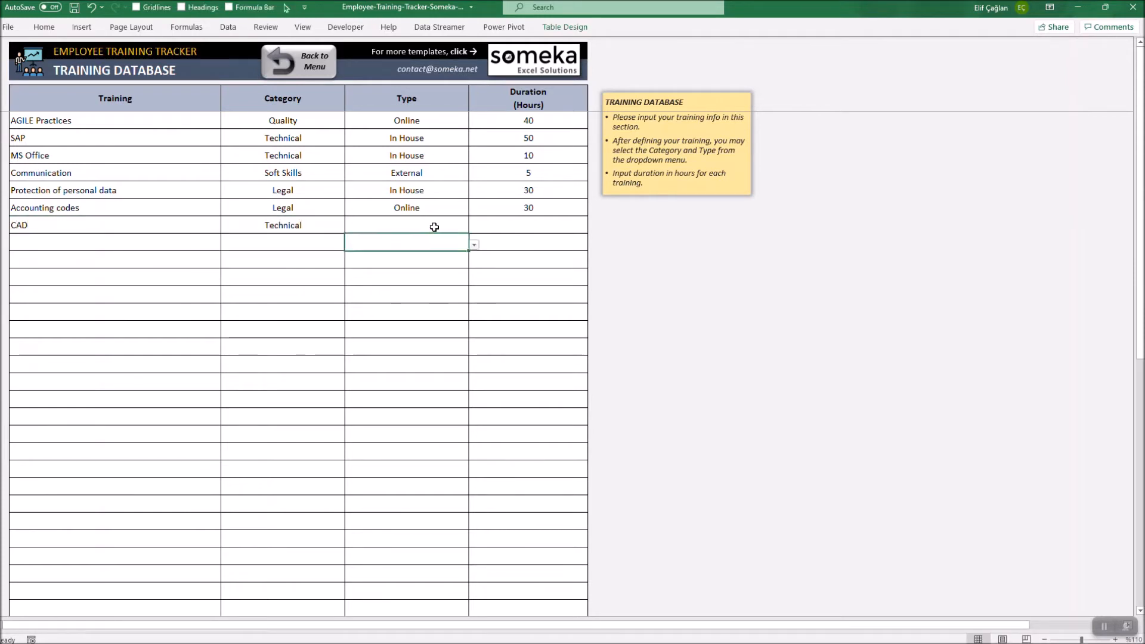
pyautogui.write('40')
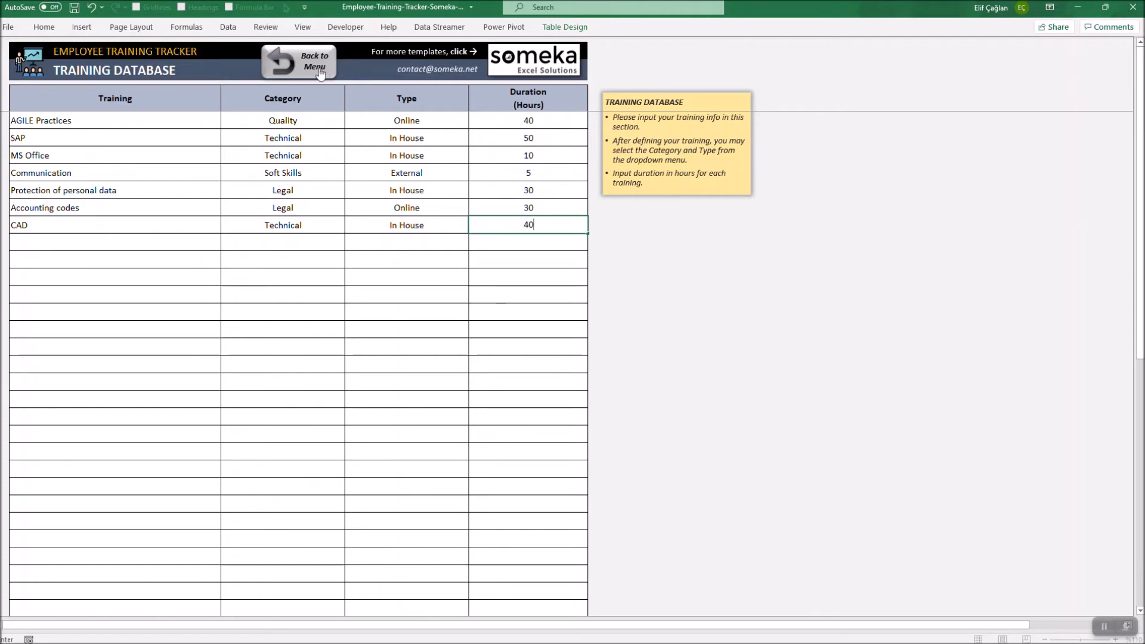
pyautogui.click(298, 61)
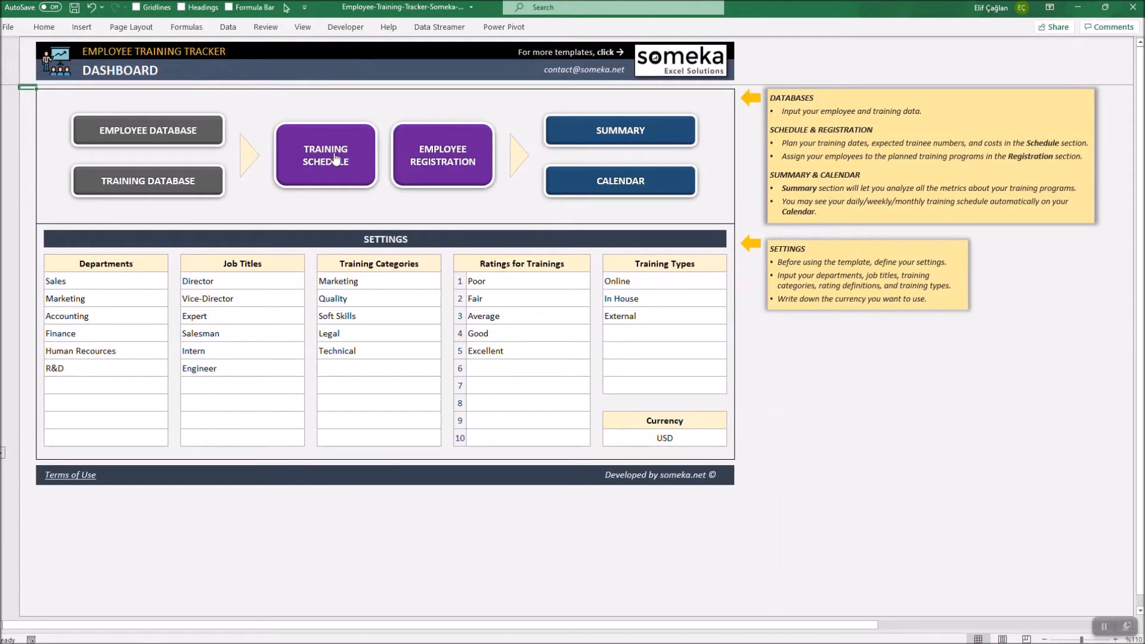
# Schedule CAD starting 03/09/2021 for 20 trainees with a cost of 10.000 USD
pyautogui.click(325, 154)
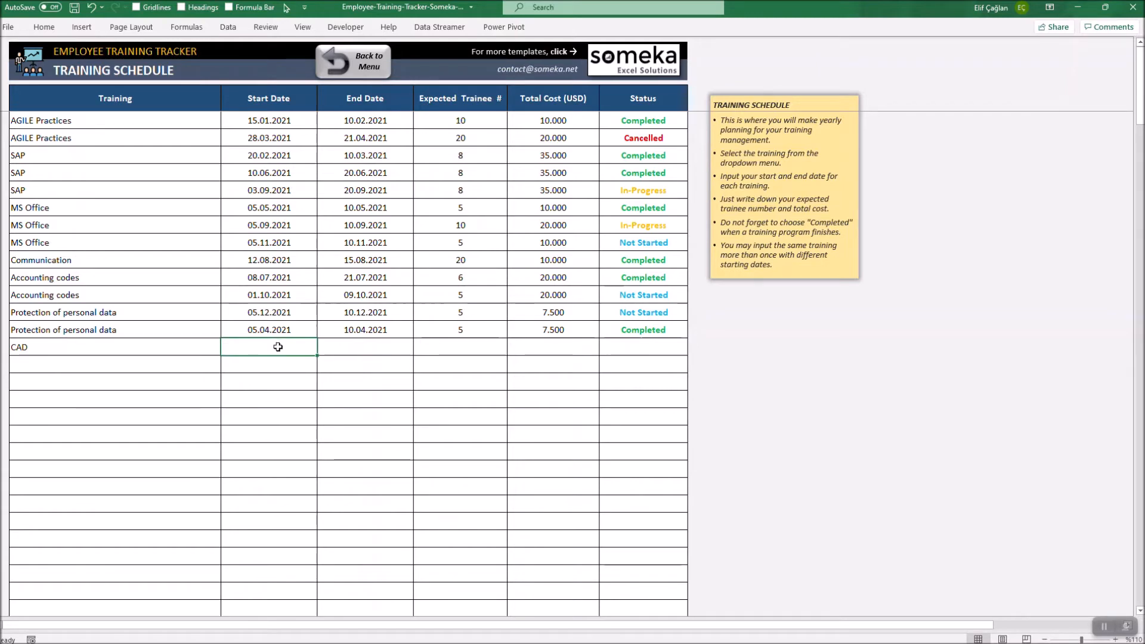
pyautogui.write('03/09/2021')
pyautogui.click(365, 347)
pyautogui.write('10.09.')
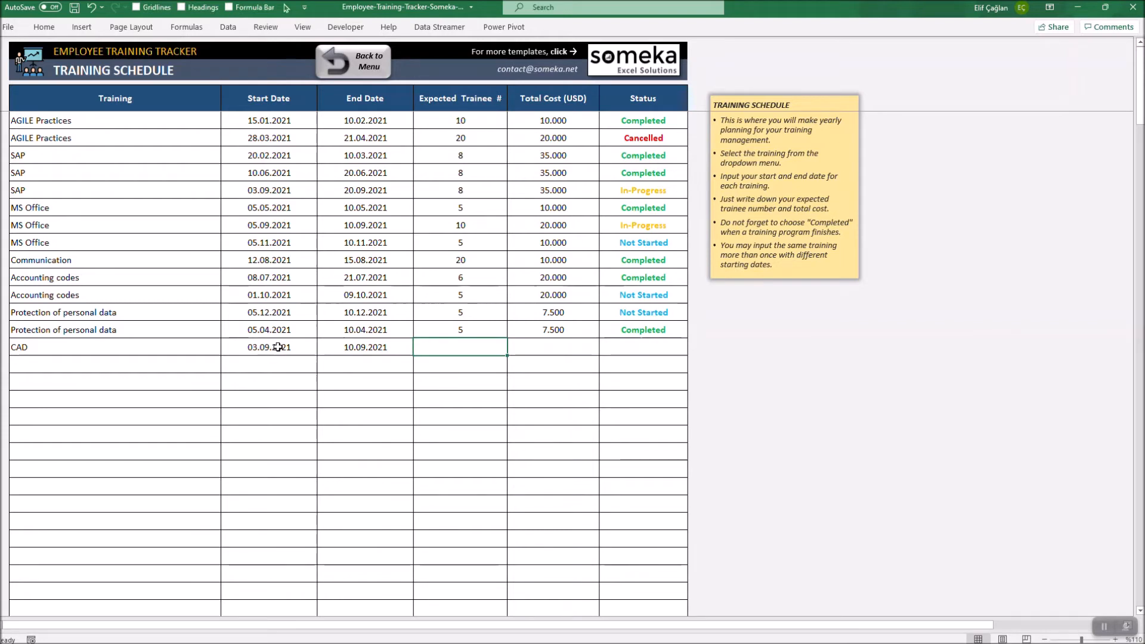
pyautogui.write('20')
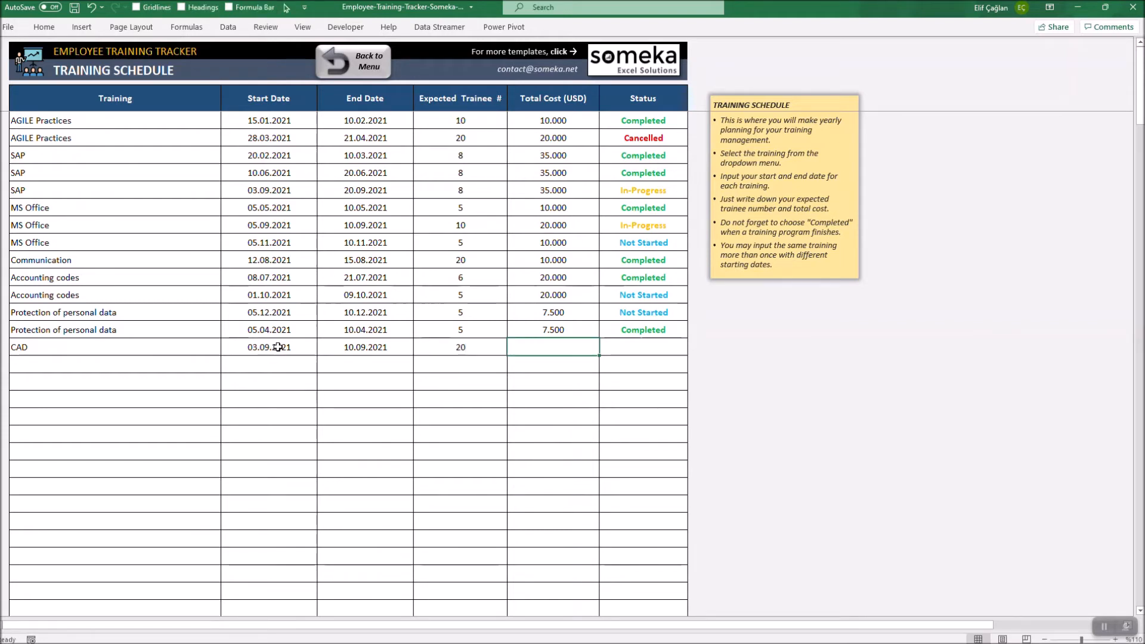
pyautogui.write('1000')
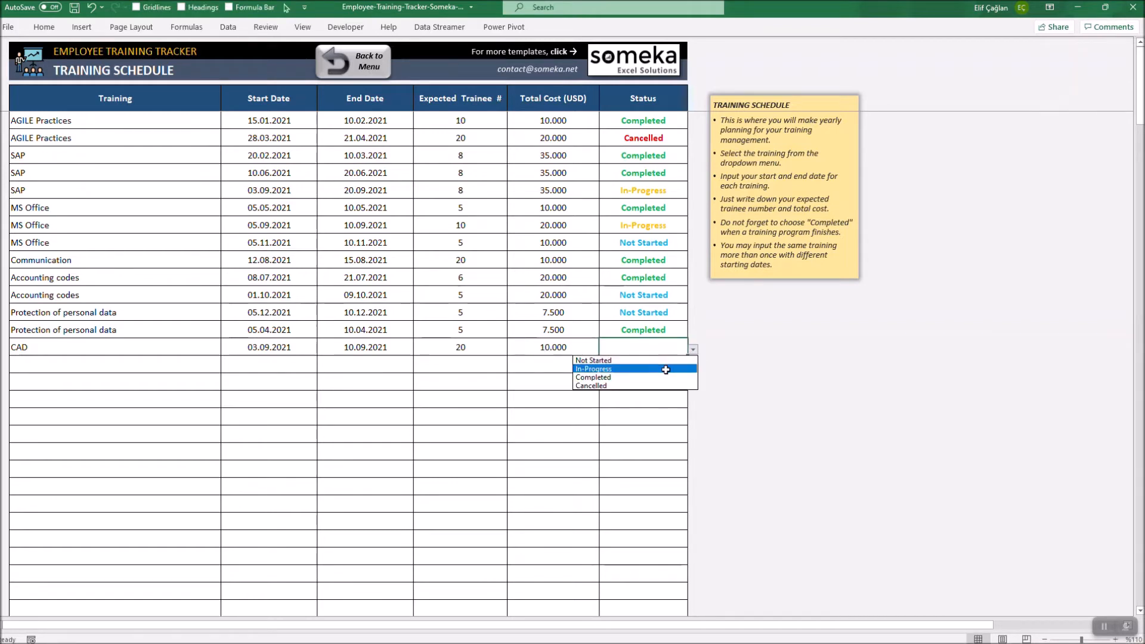
# Set the CAD training's status from the dropdown, adjusting it to the chosen value
pyautogui.click(593, 360)
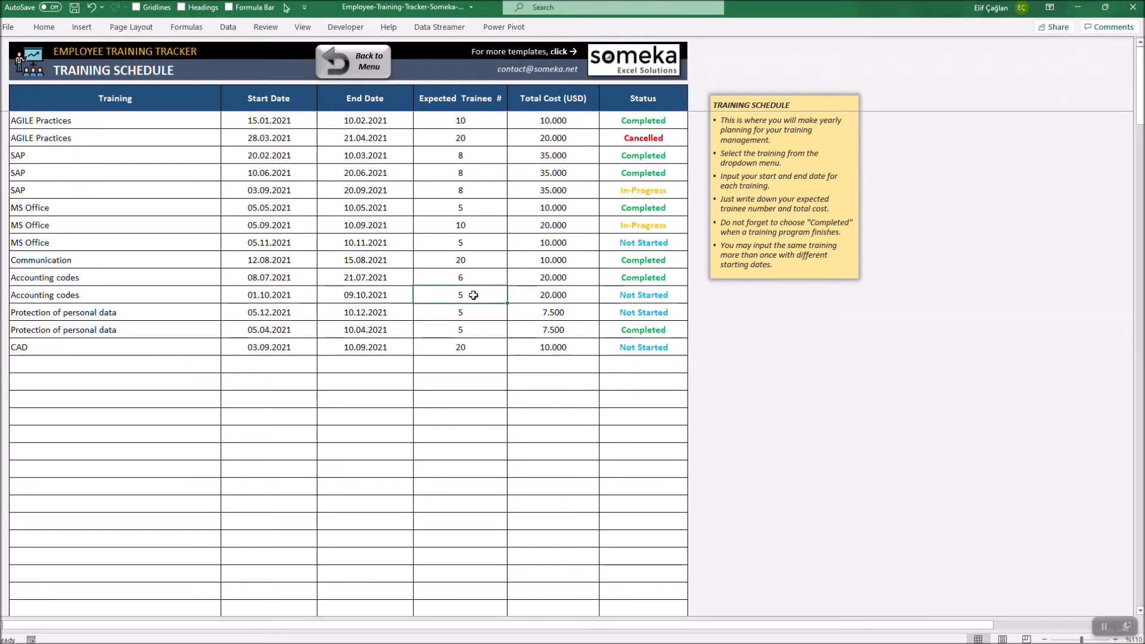
pyautogui.click(553, 295)
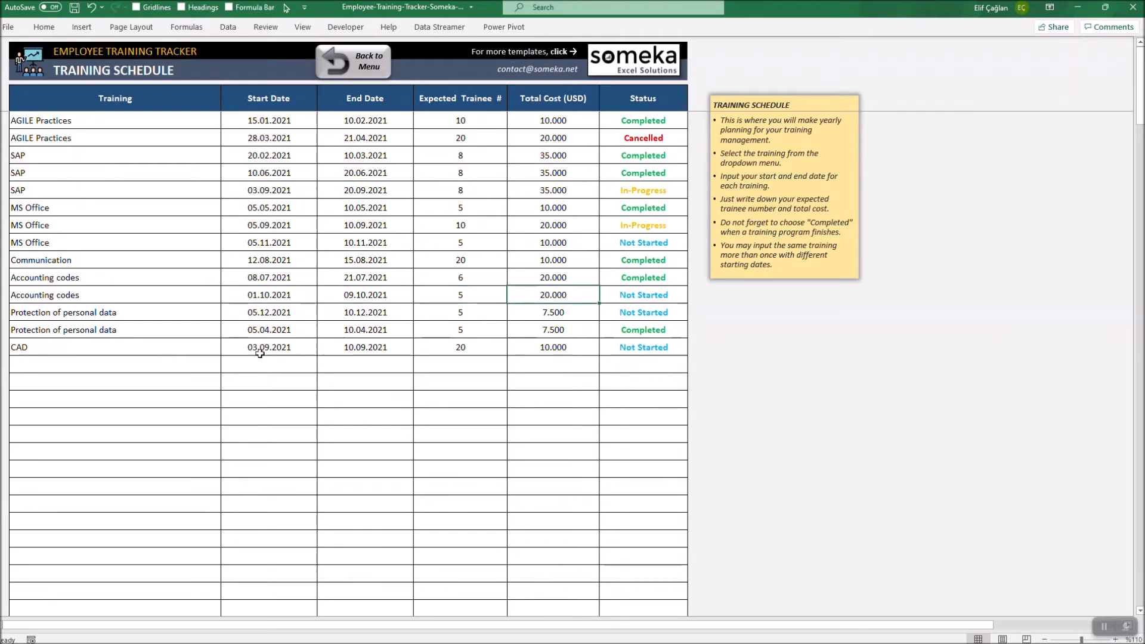
pyautogui.moveTo(425, 351)
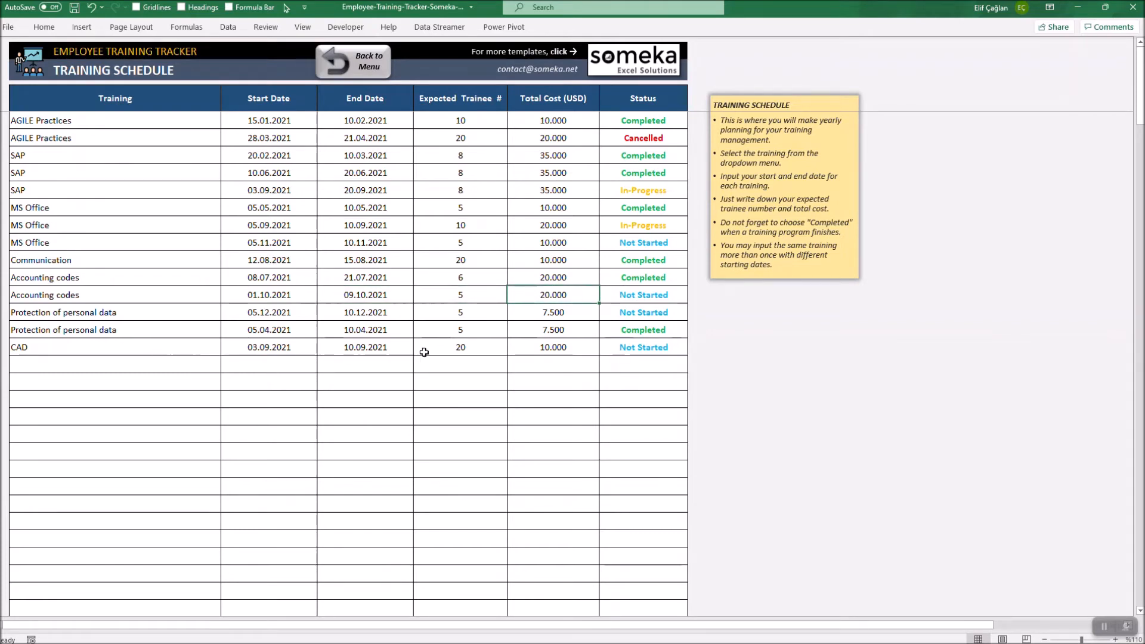
pyautogui.click(643, 347)
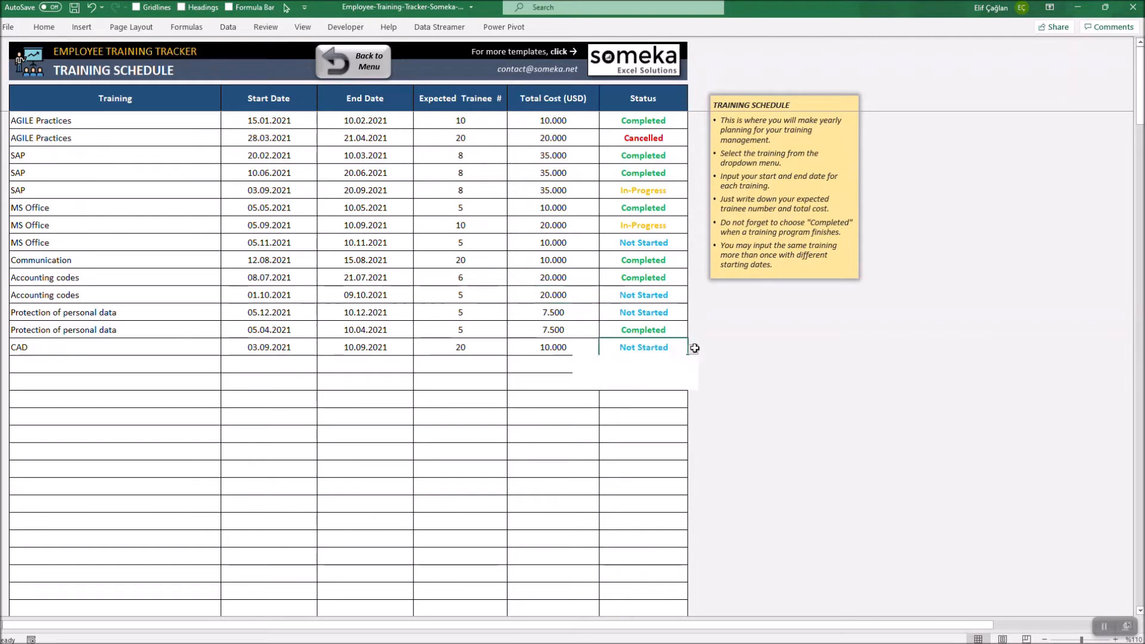
pyautogui.click(692, 350)
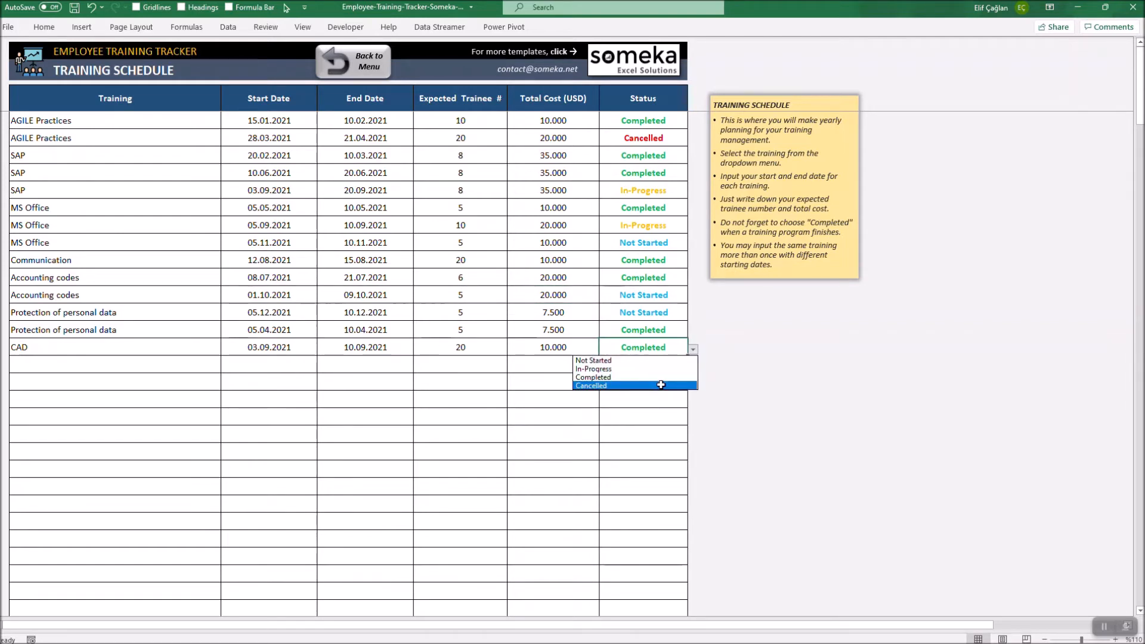
pyautogui.click(590, 385)
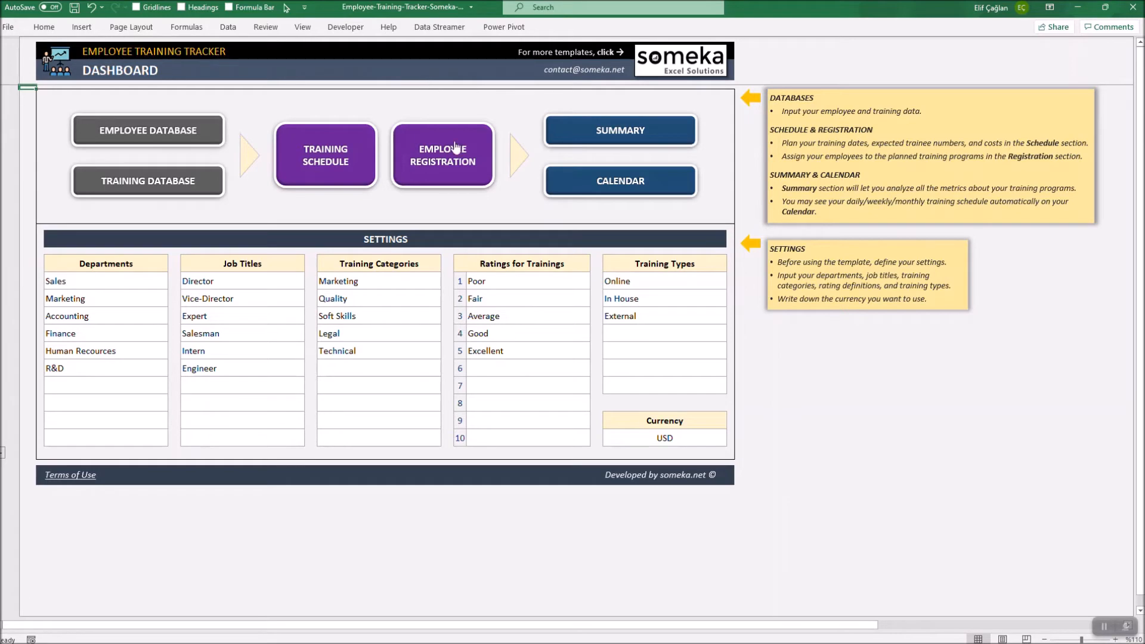
pyautogui.click(442, 155)
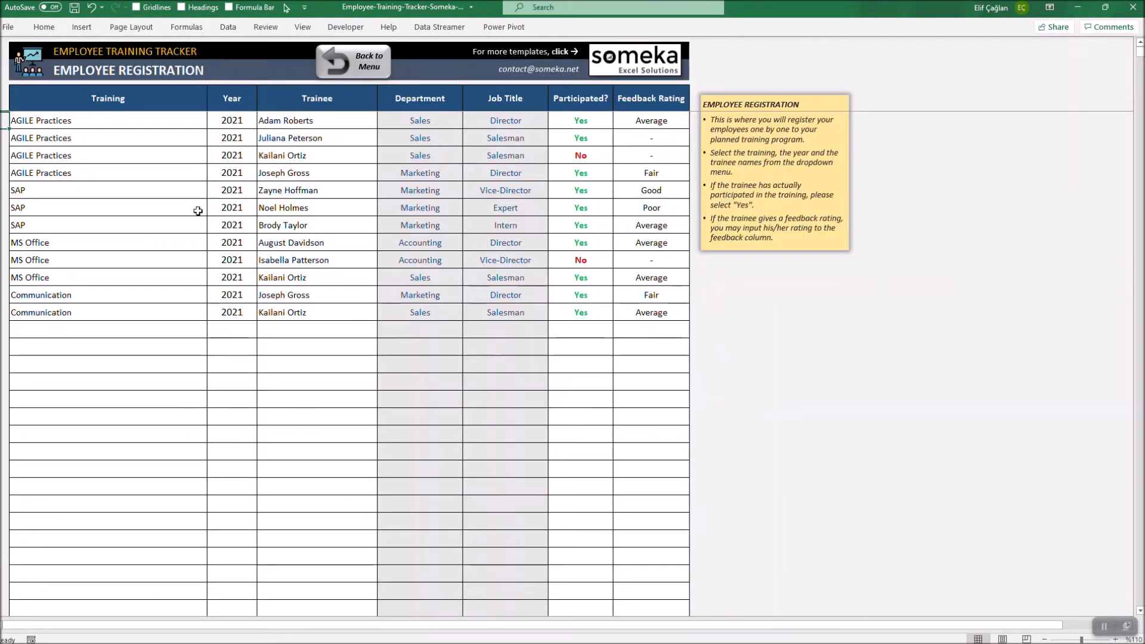
pyautogui.click(107, 329)
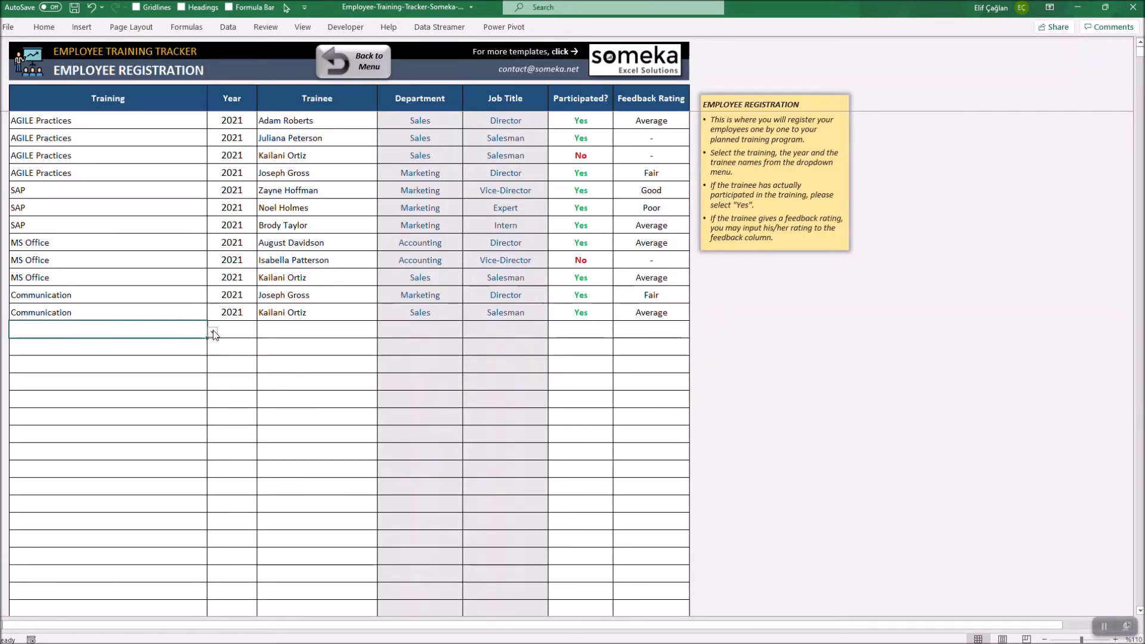
pyautogui.write('CAD')
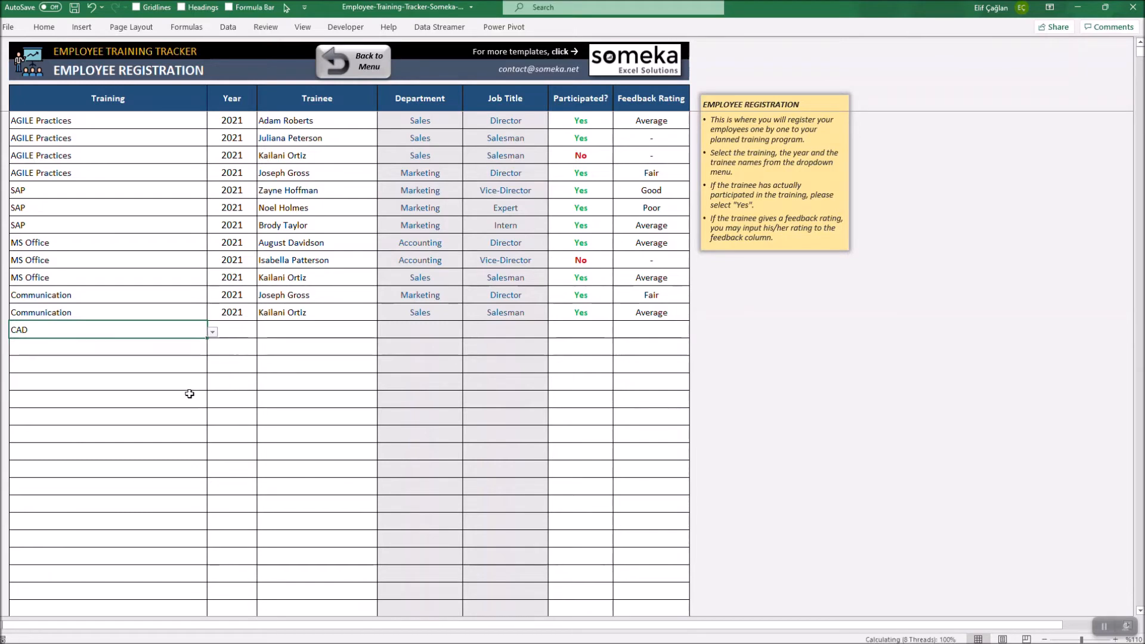
pyautogui.click(262, 331)
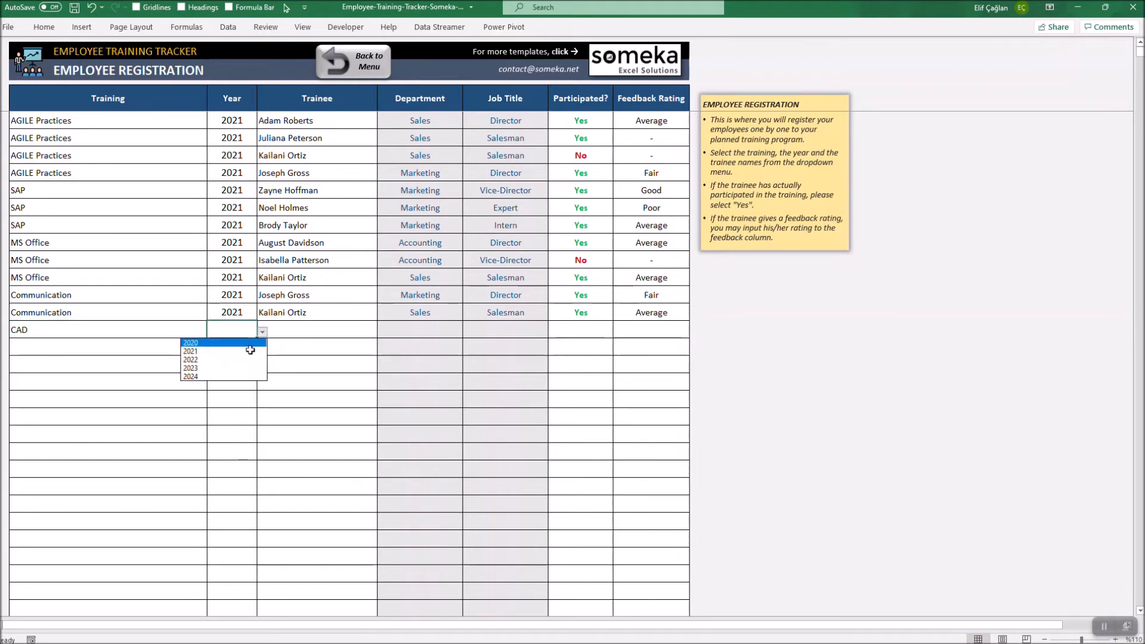
pyautogui.click(190, 351)
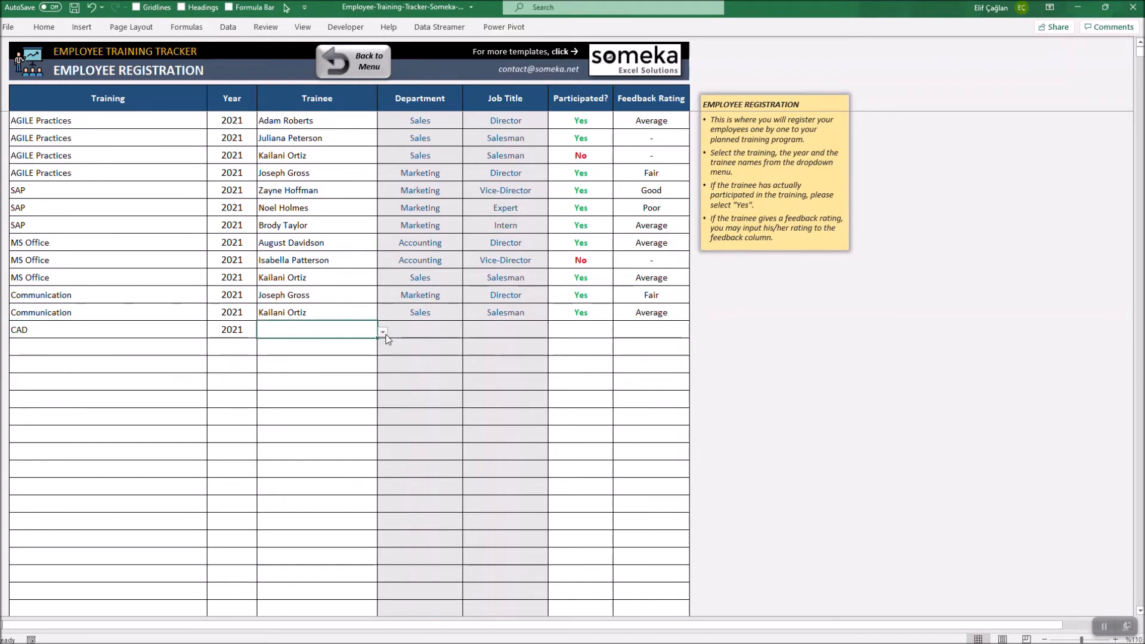
pyautogui.click(381, 333)
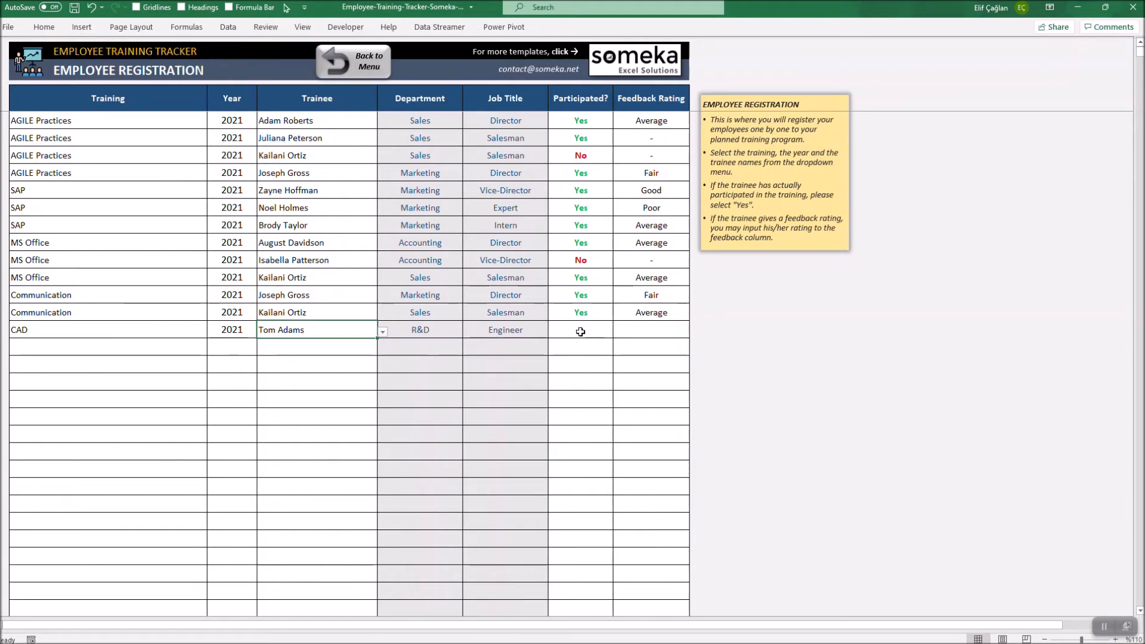
# Mark participation Yes with a '-' feedback rating, then go to the Summary charts
pyautogui.click(580, 329)
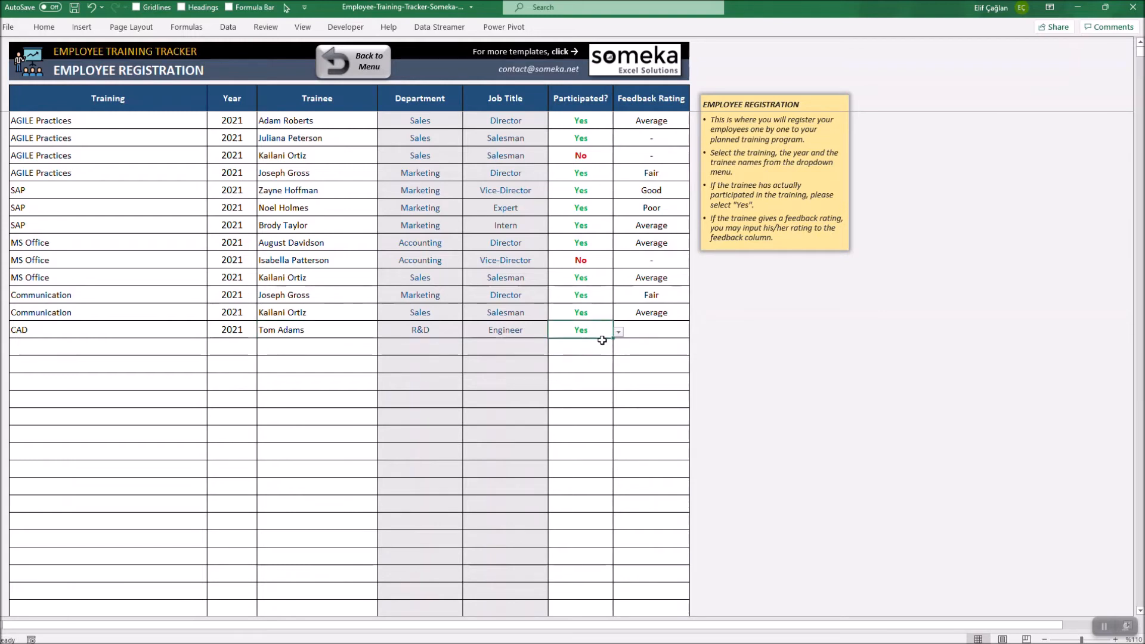
pyautogui.click(651, 329)
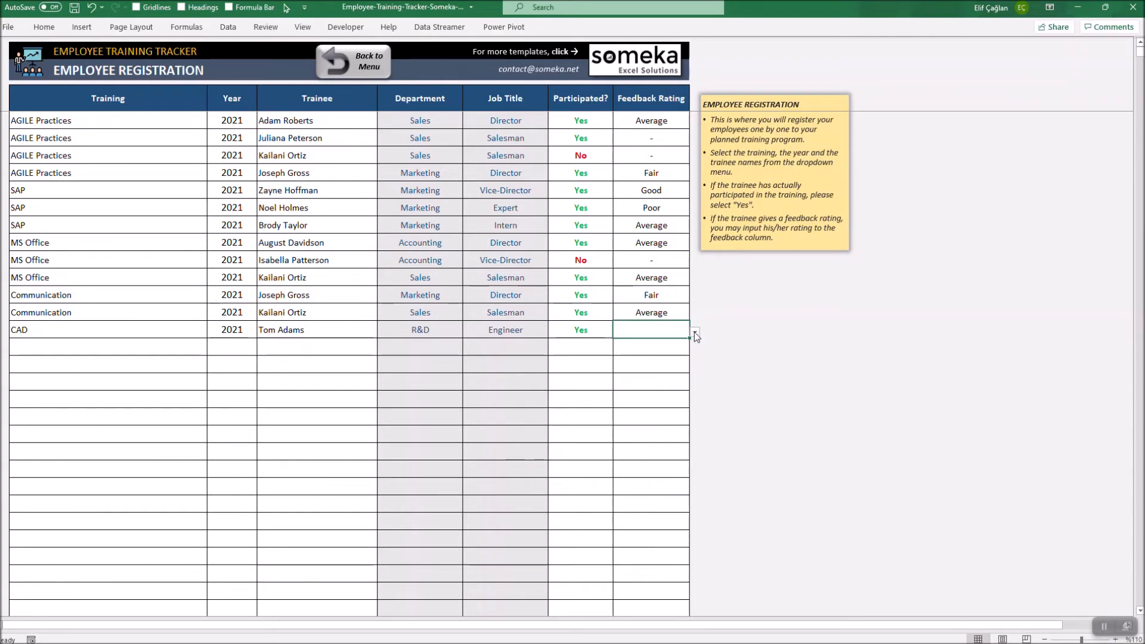
pyautogui.click(692, 332)
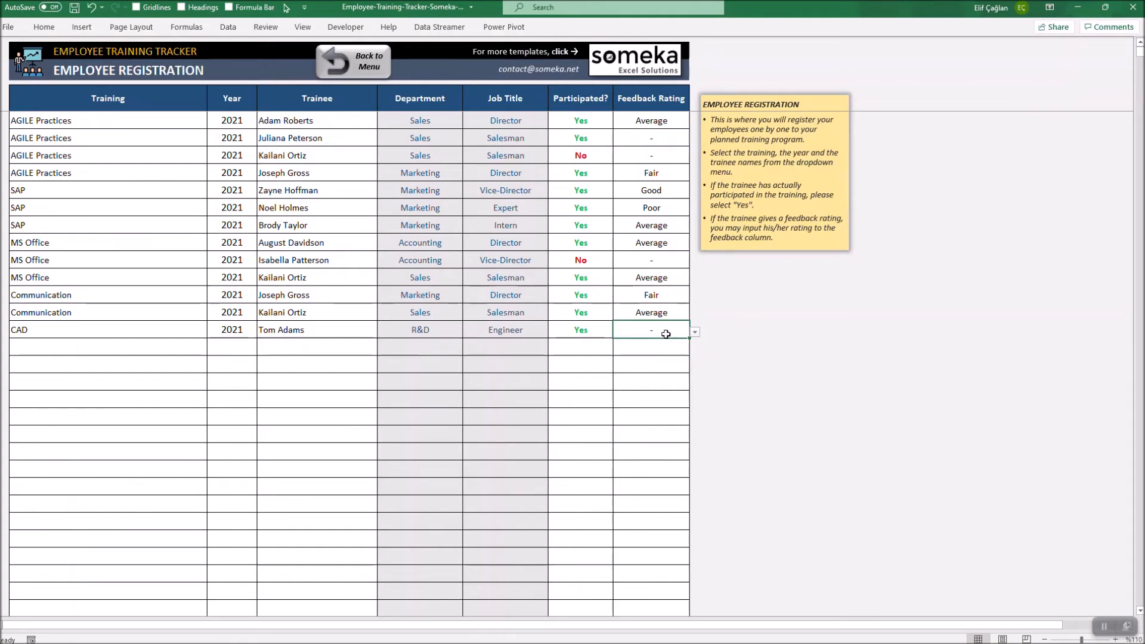
pyautogui.click(353, 61)
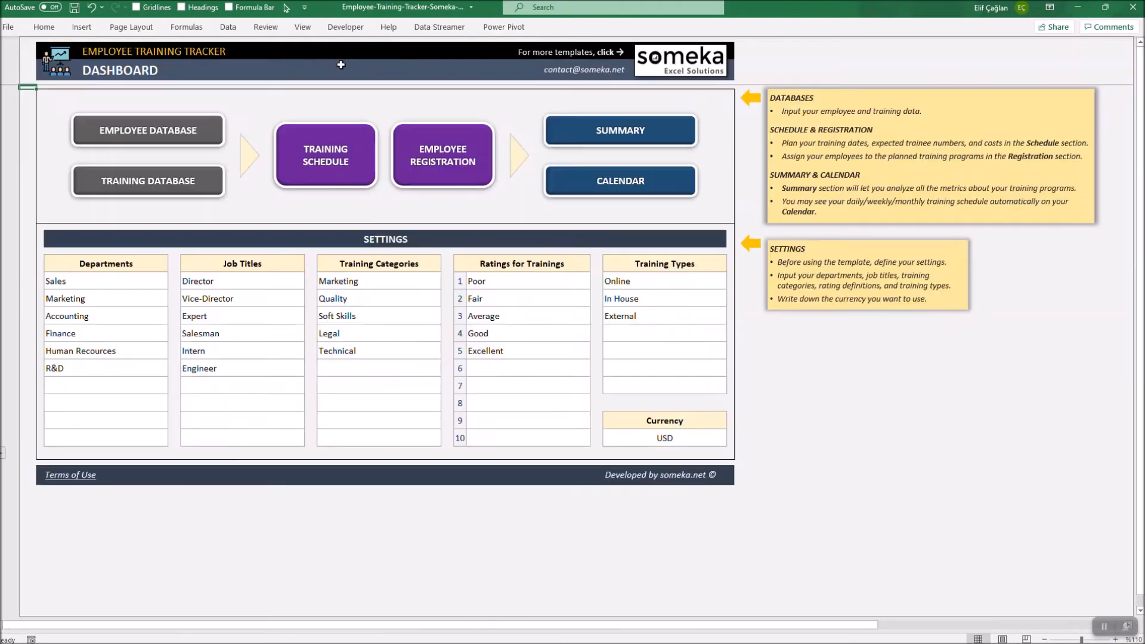
pyautogui.moveTo(644, 142)
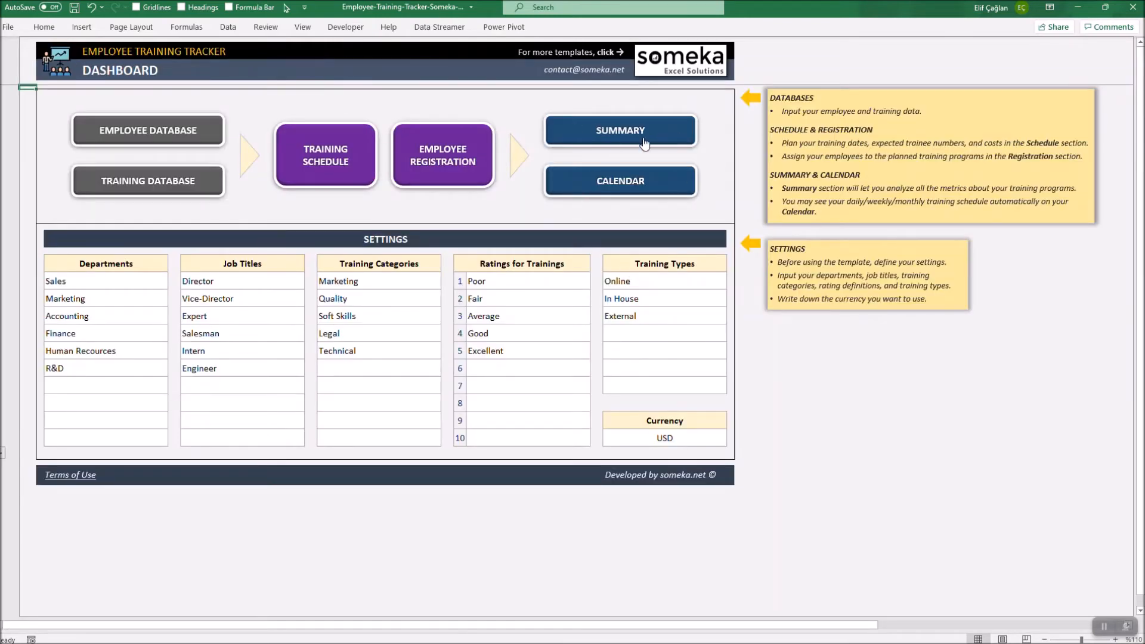
pyautogui.moveTo(640, 142)
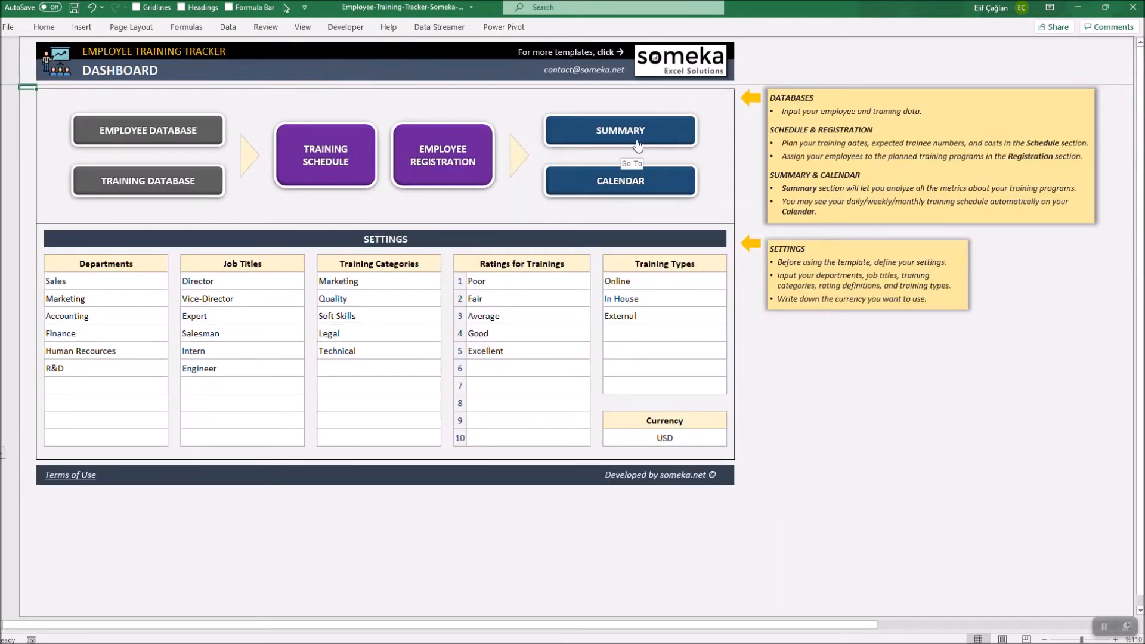
pyautogui.click(619, 130)
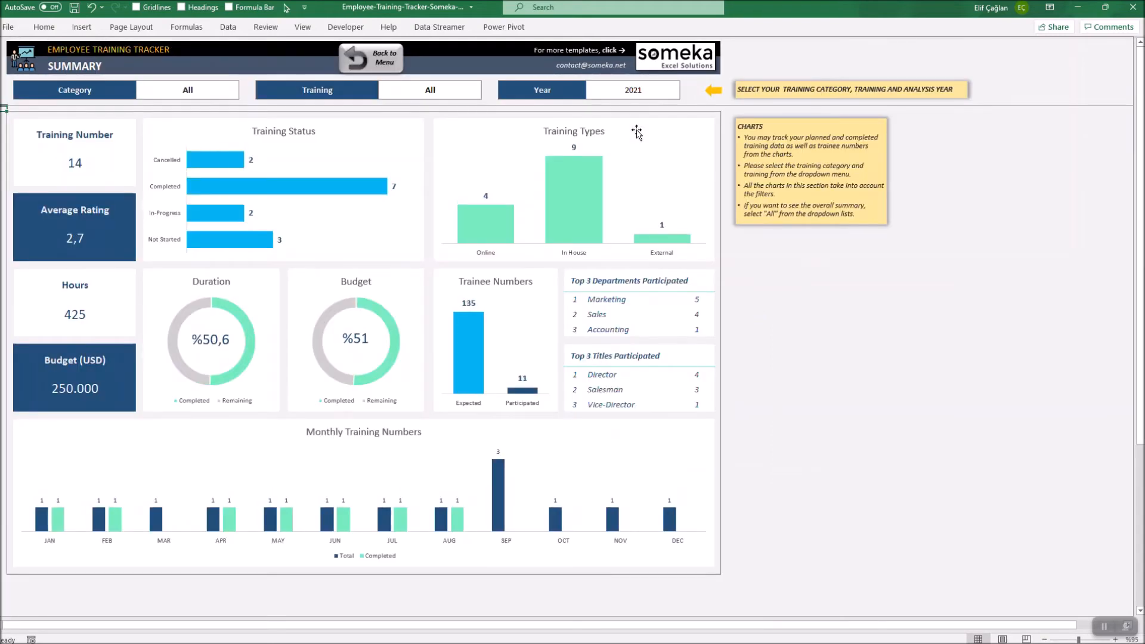
pyautogui.moveTo(399, 148)
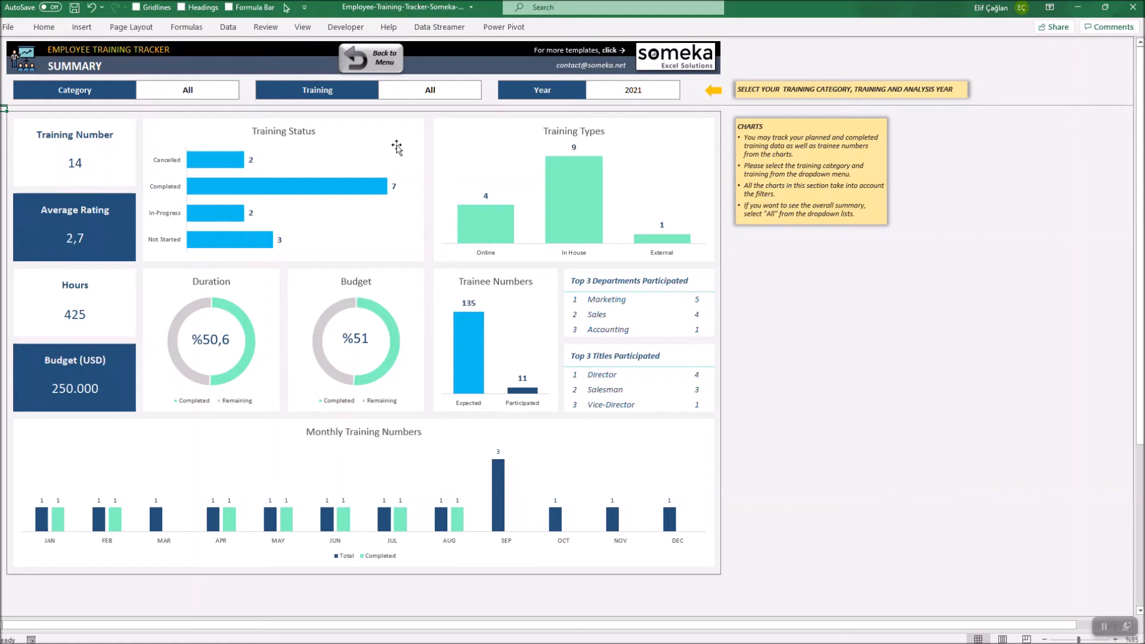
pyautogui.moveTo(395, 139)
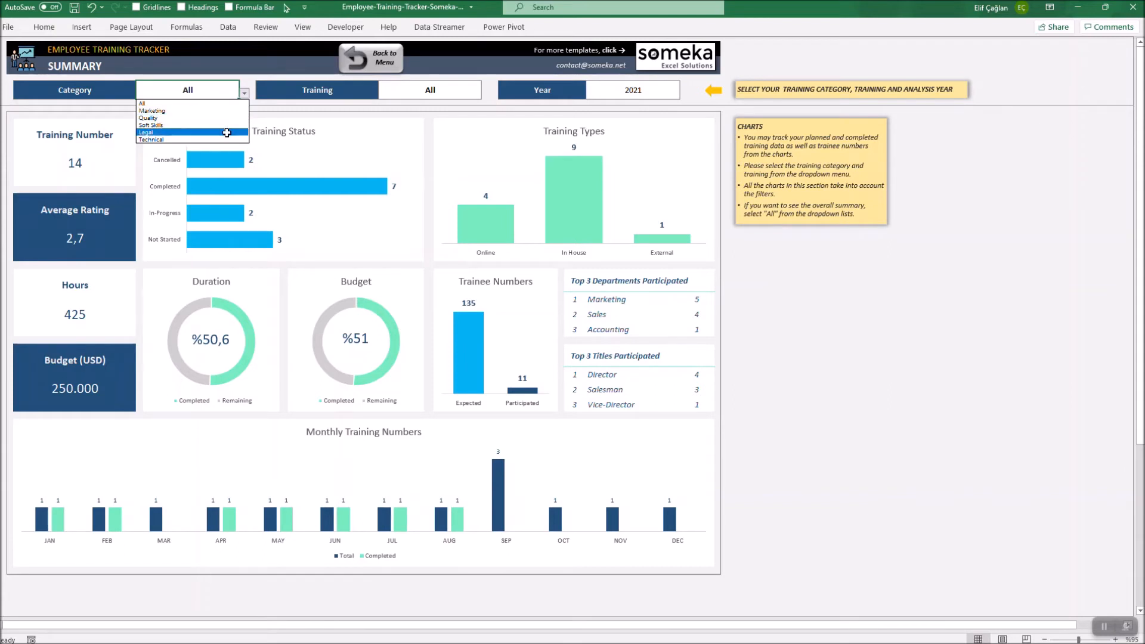
pyautogui.click(150, 139)
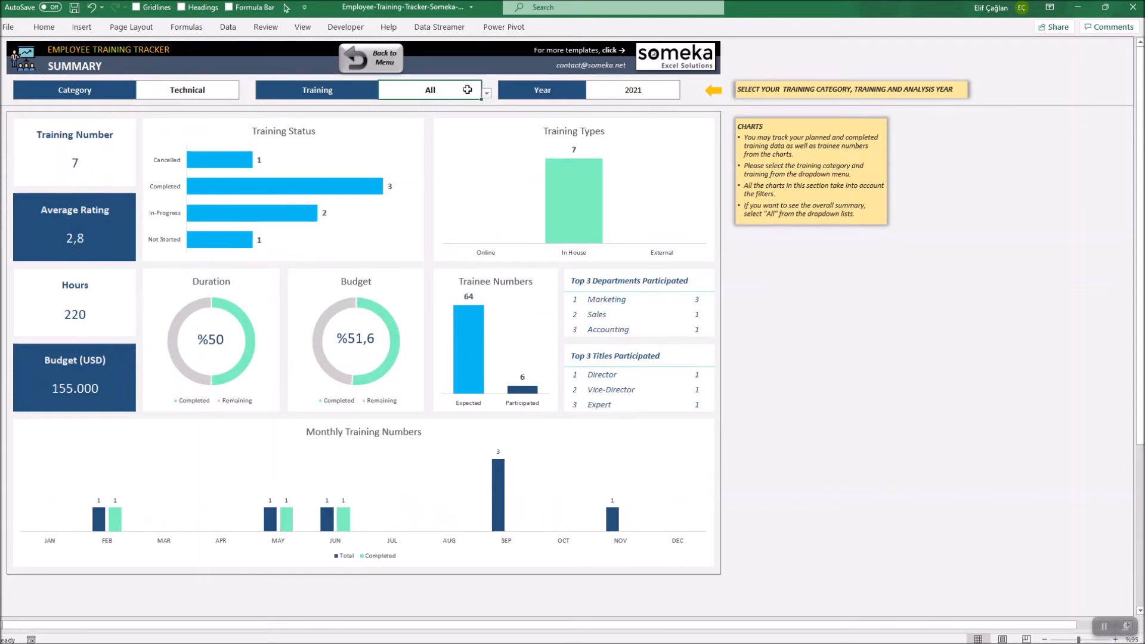
pyautogui.click(486, 93)
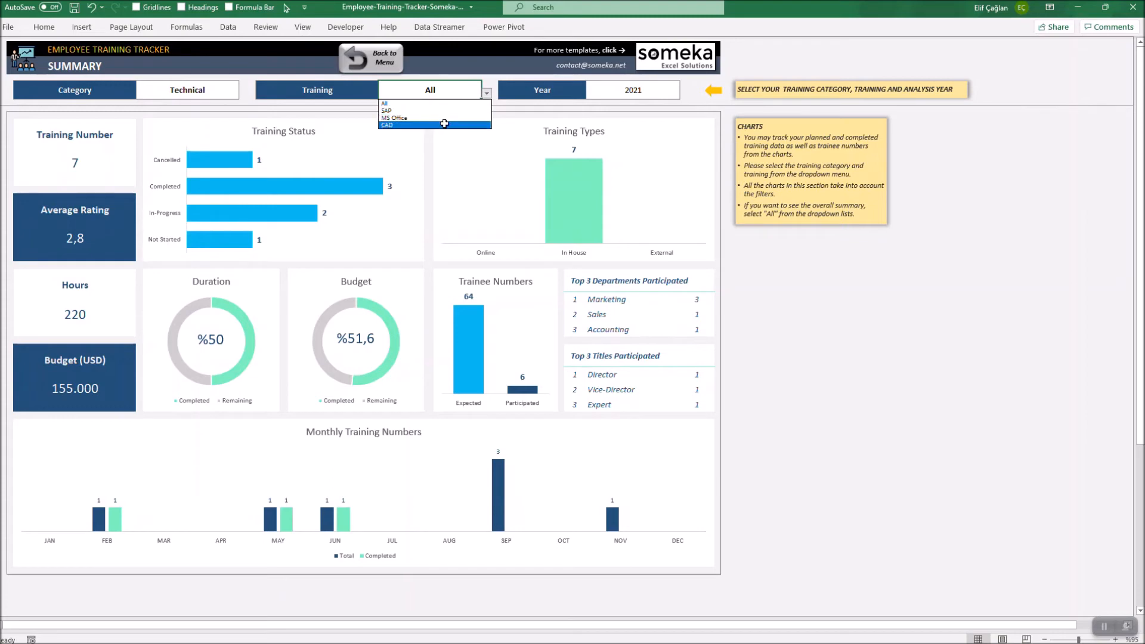
pyautogui.click(386, 125)
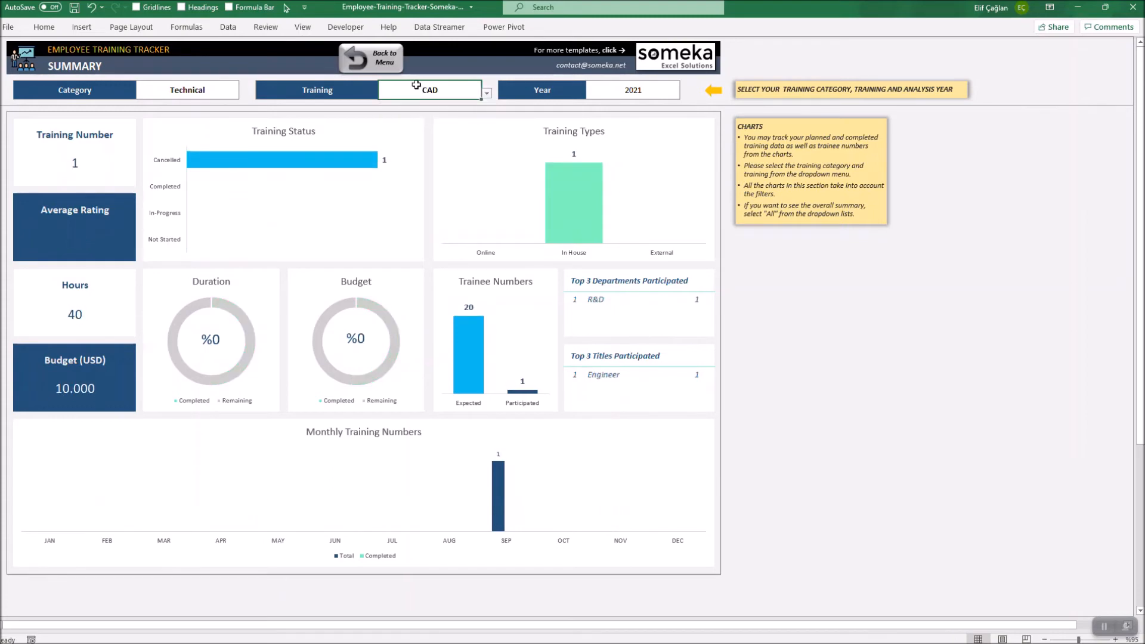
pyautogui.click(429, 90)
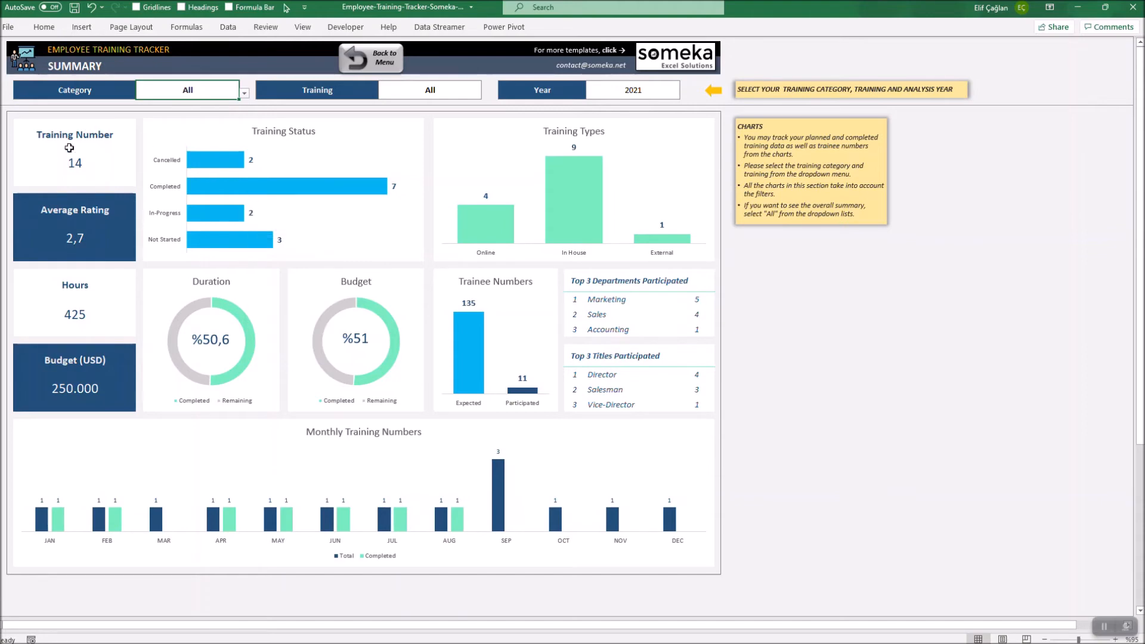
pyautogui.moveTo(112, 305)
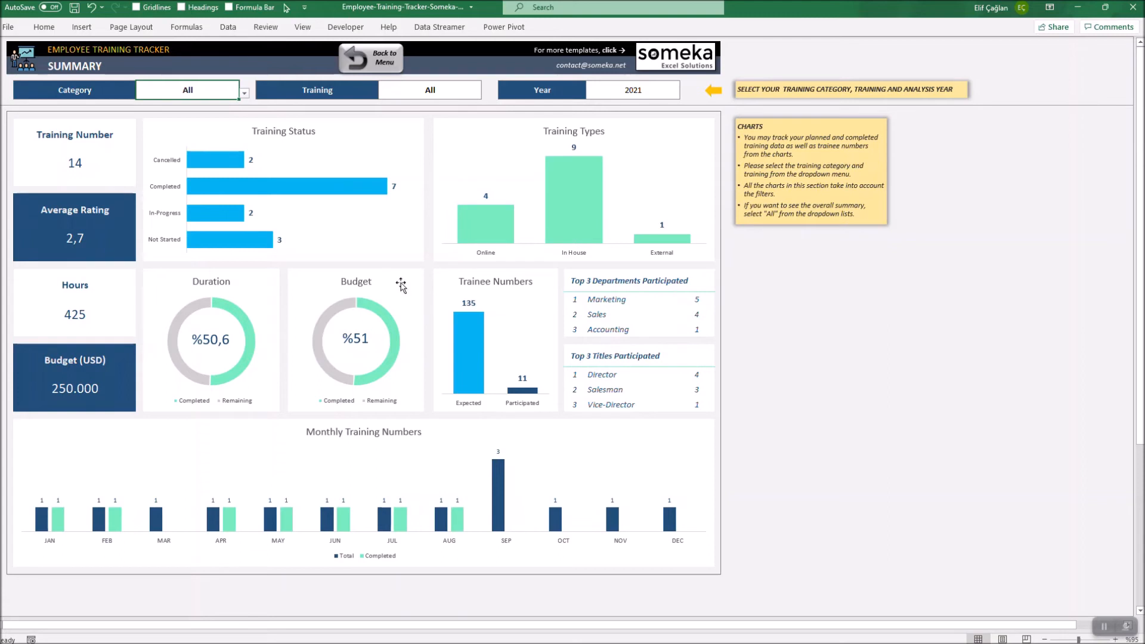
pyautogui.moveTo(324, 153)
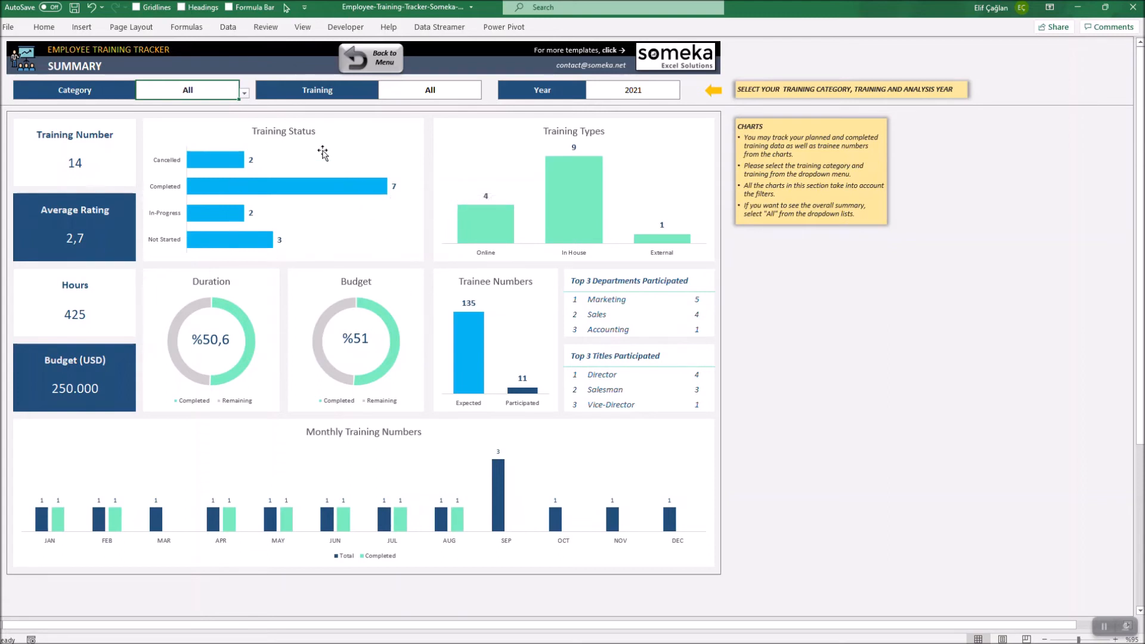
pyautogui.moveTo(671, 174)
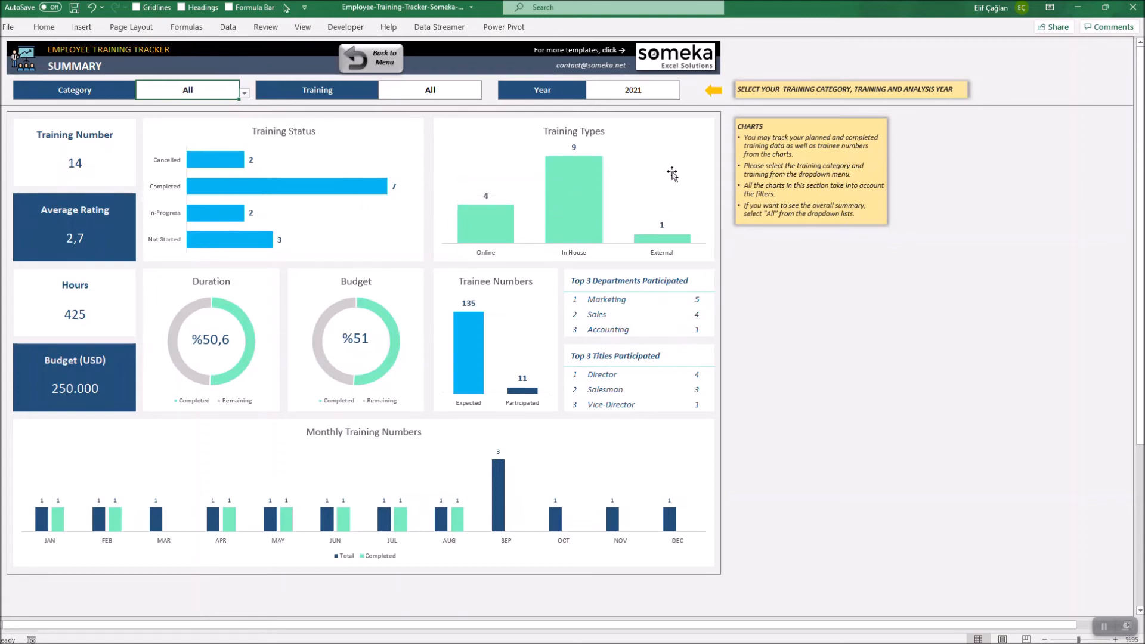
pyautogui.moveTo(222, 392)
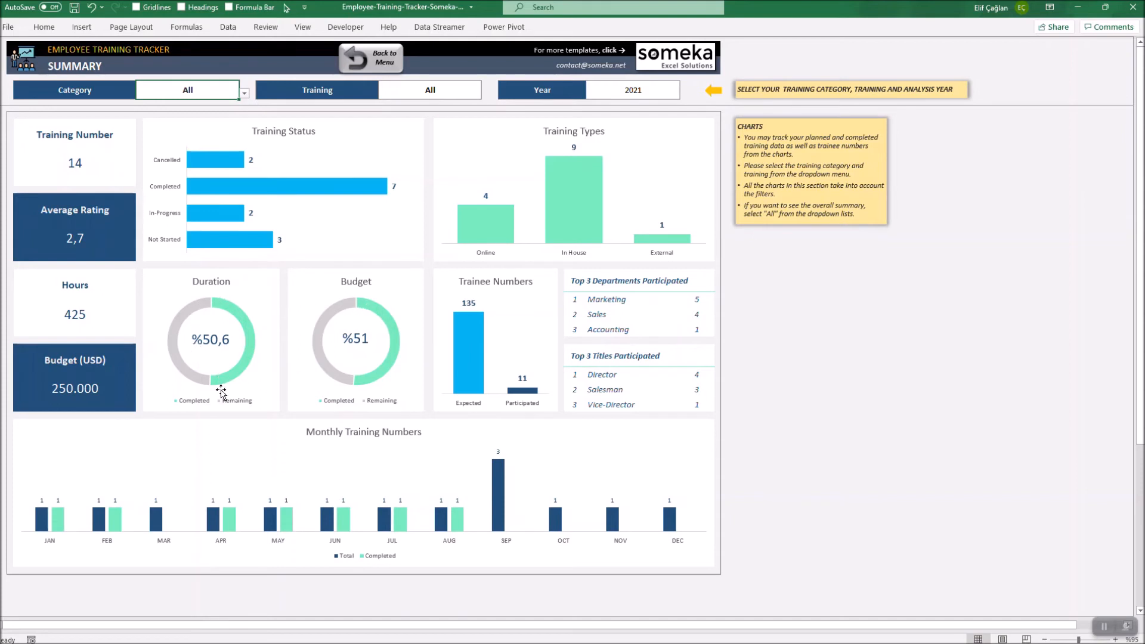
pyautogui.moveTo(307, 372)
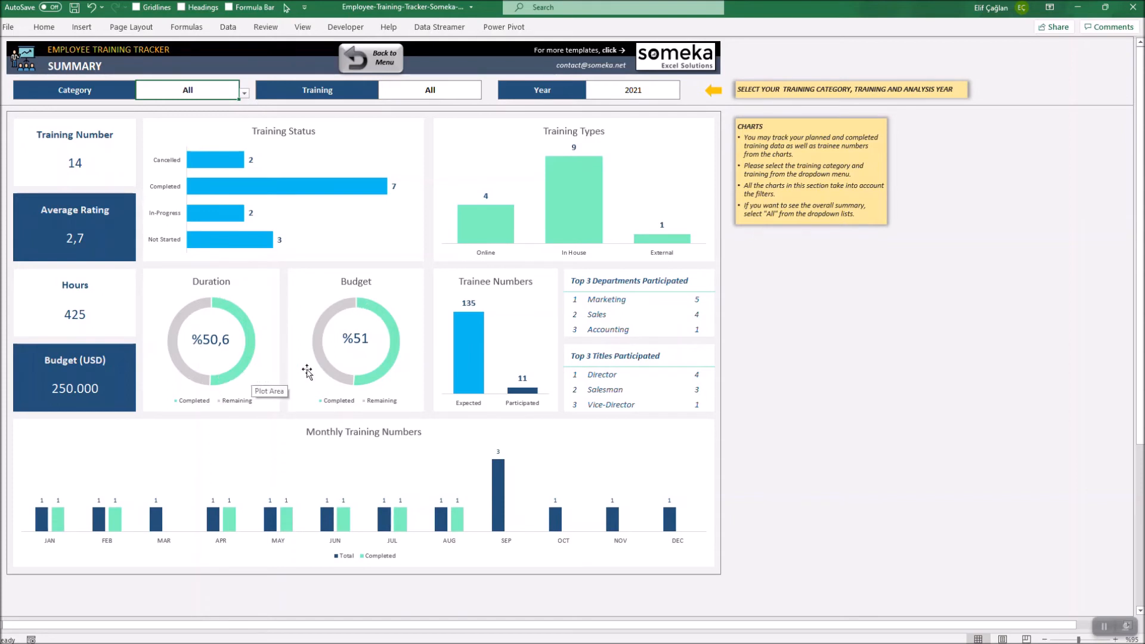
pyautogui.moveTo(532, 345)
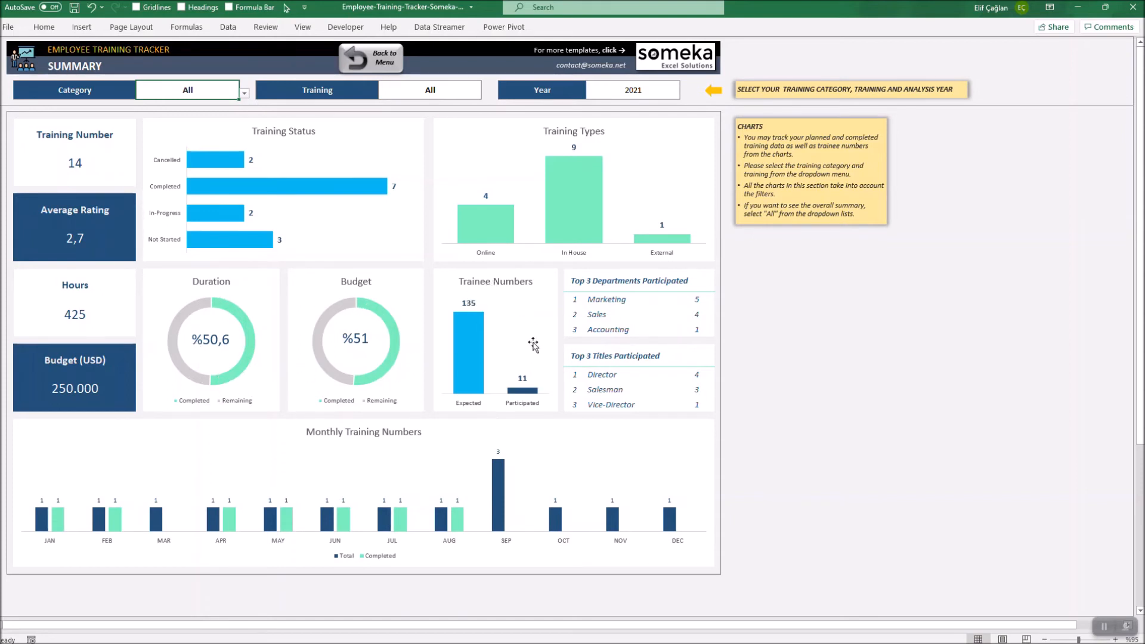
pyautogui.moveTo(533, 344)
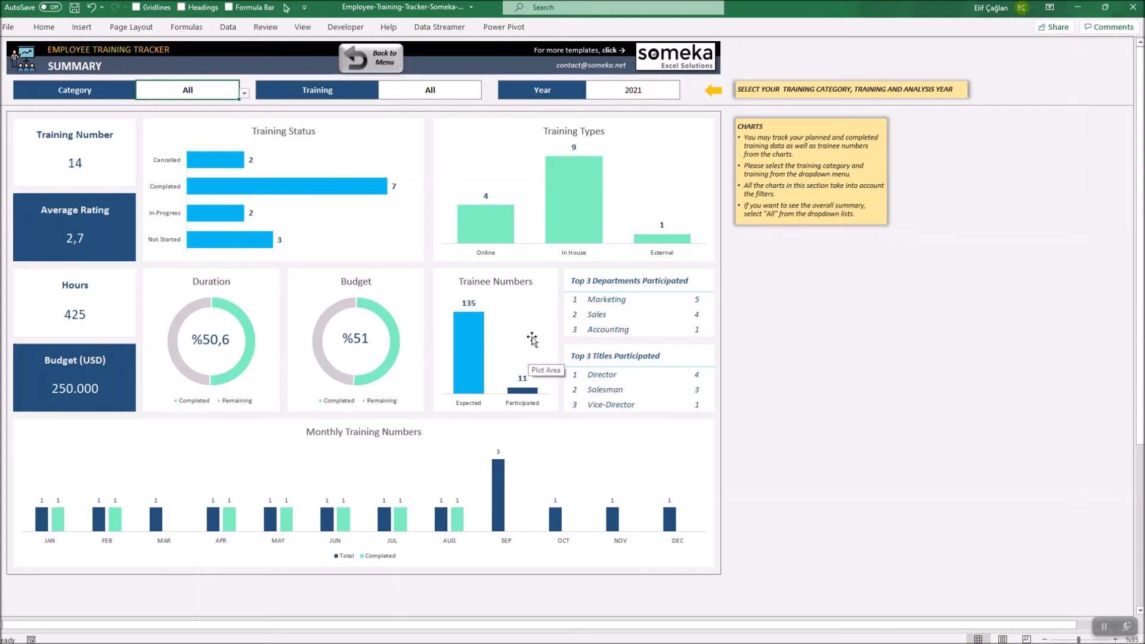
pyautogui.moveTo(658, 301)
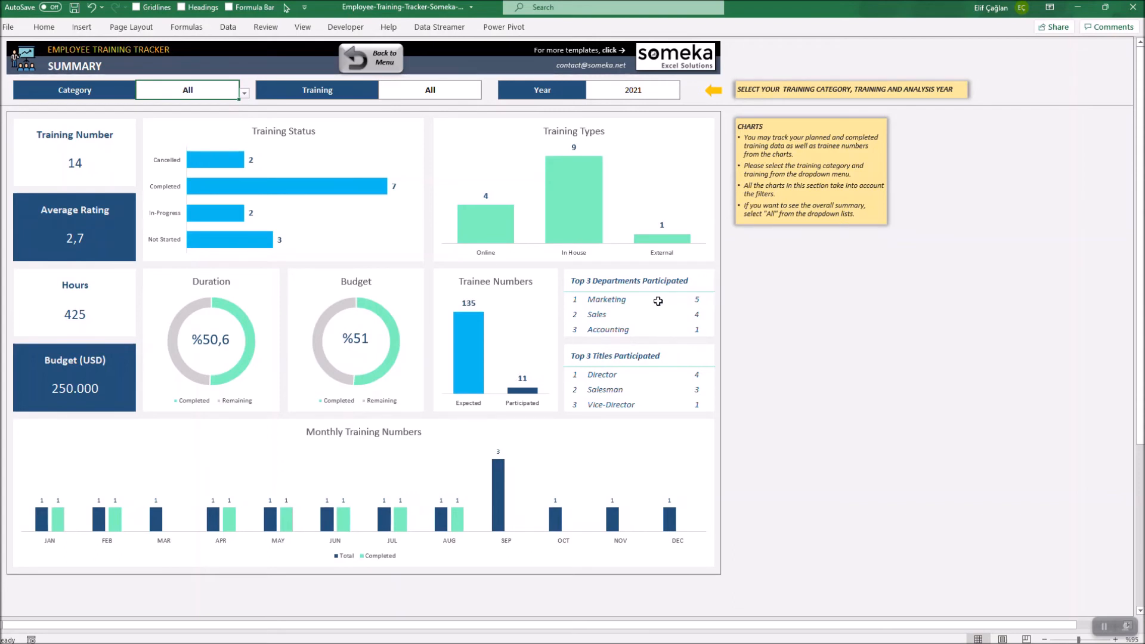
pyautogui.moveTo(643, 402)
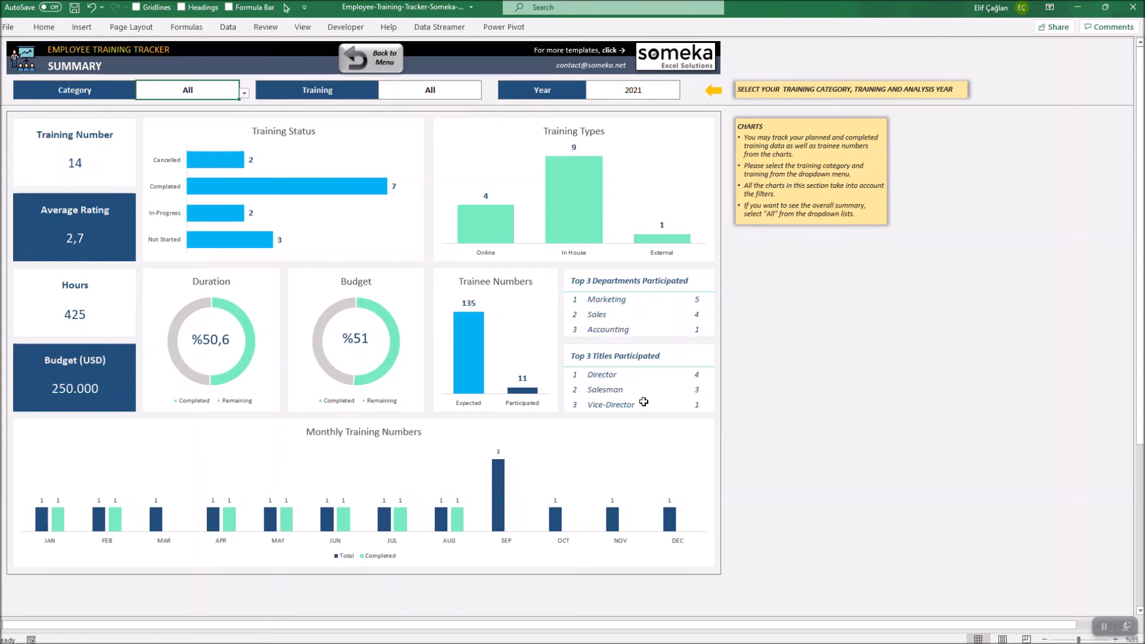
pyautogui.moveTo(618, 382)
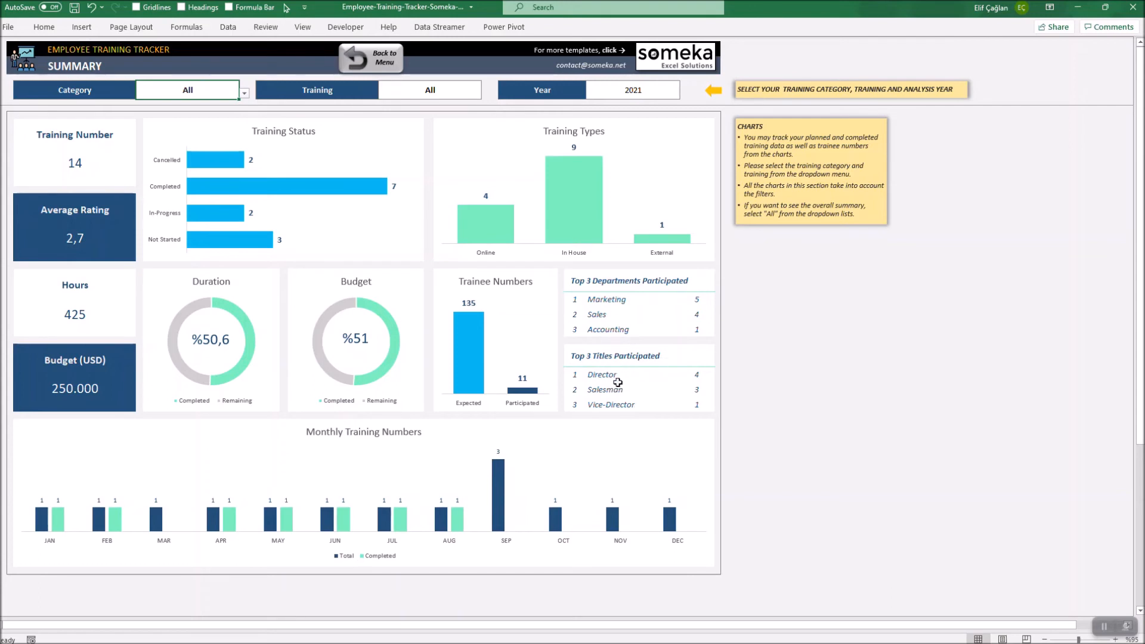
pyautogui.moveTo(175, 455)
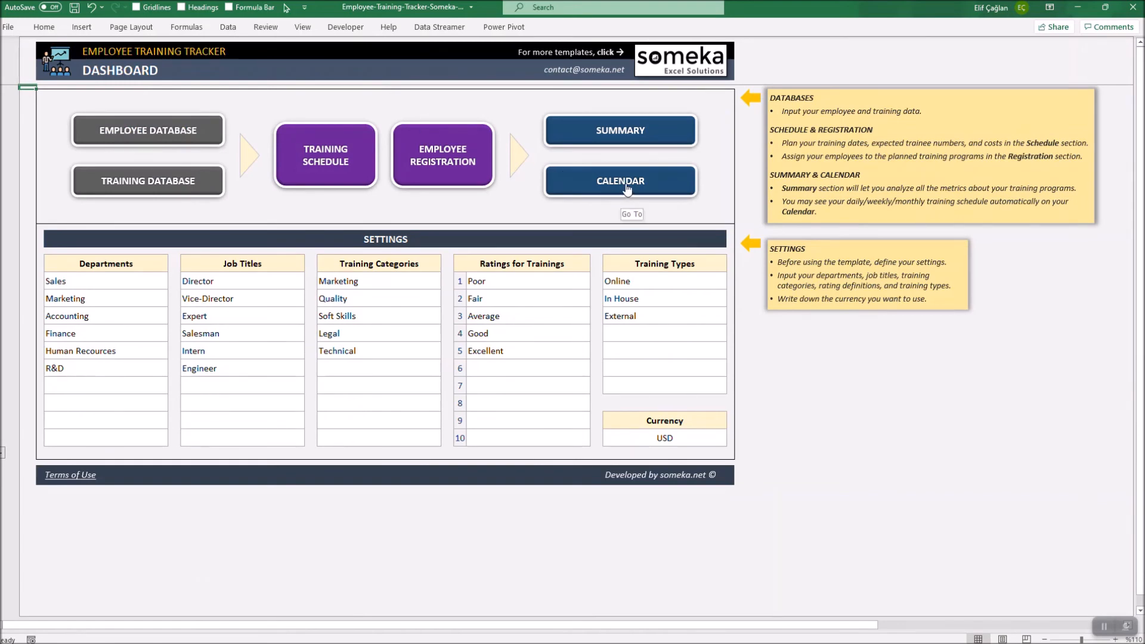
# Show the August 2021 calendar with Communication sessions on the 12th–15th
pyautogui.click(619, 180)
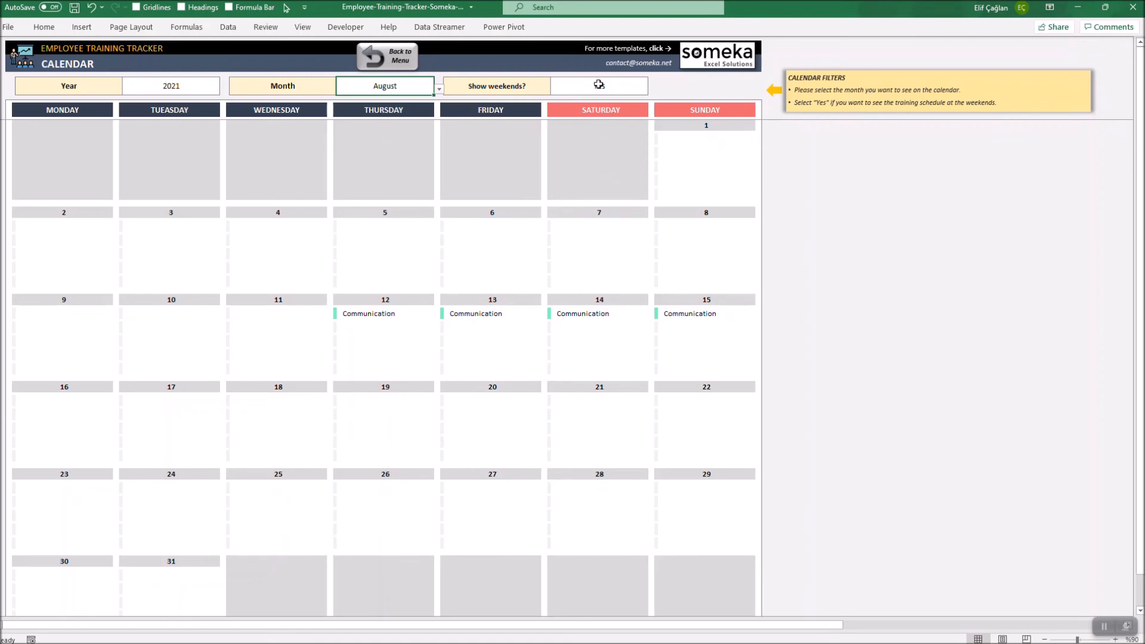
# Show September 2021 in the calendar with weekends hidden, then return to the dashboard
pyautogui.click(598, 86)
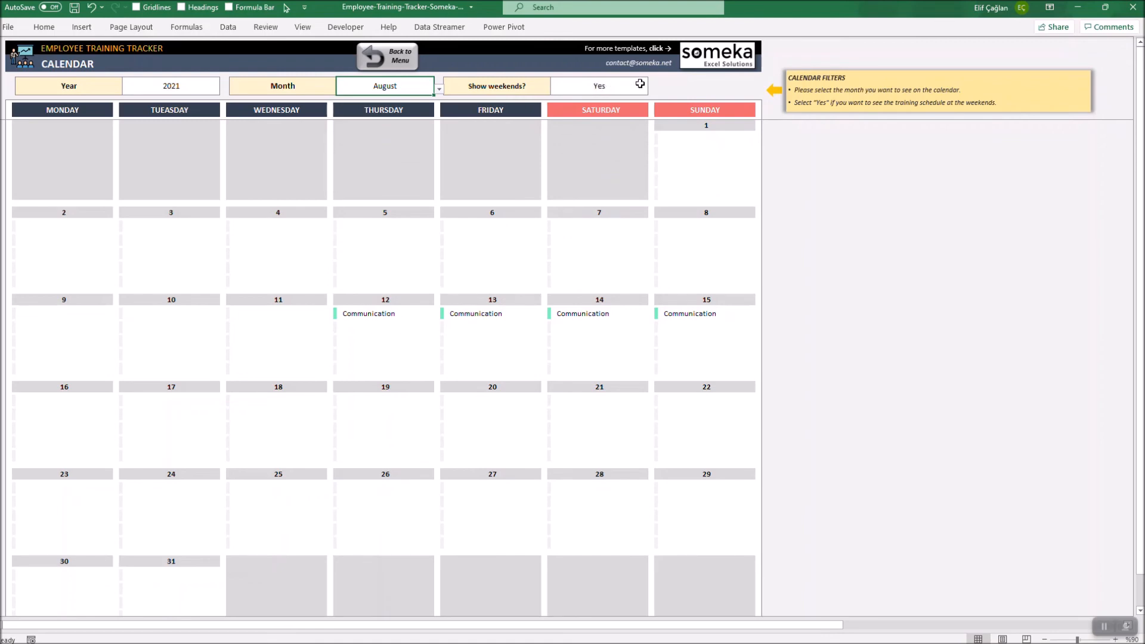
pyautogui.click(597, 86)
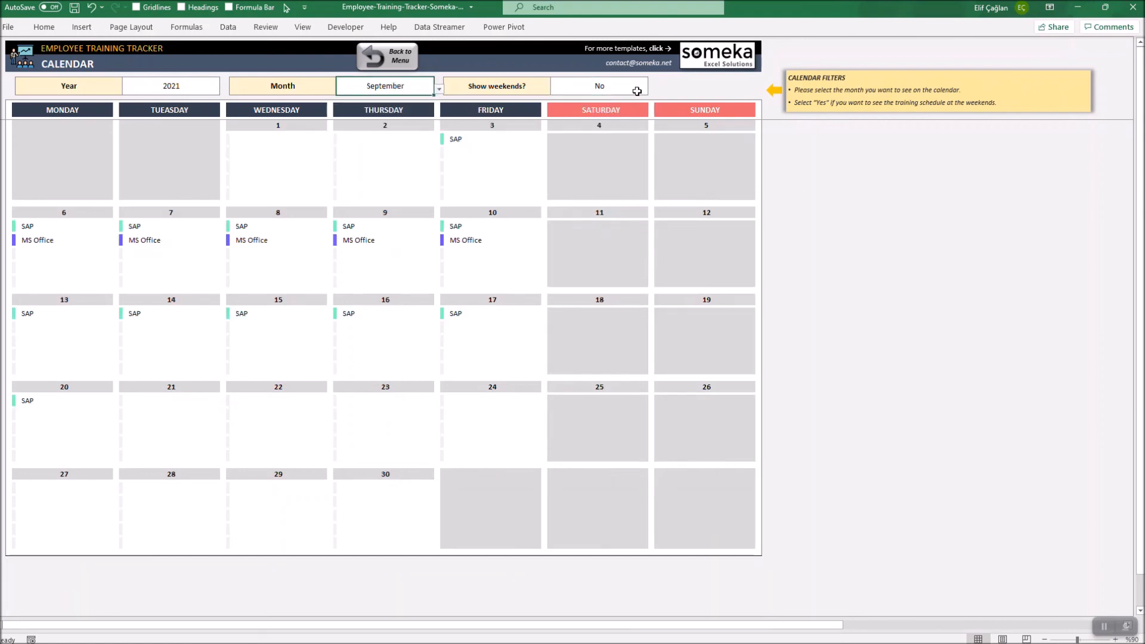
pyautogui.click(387, 56)
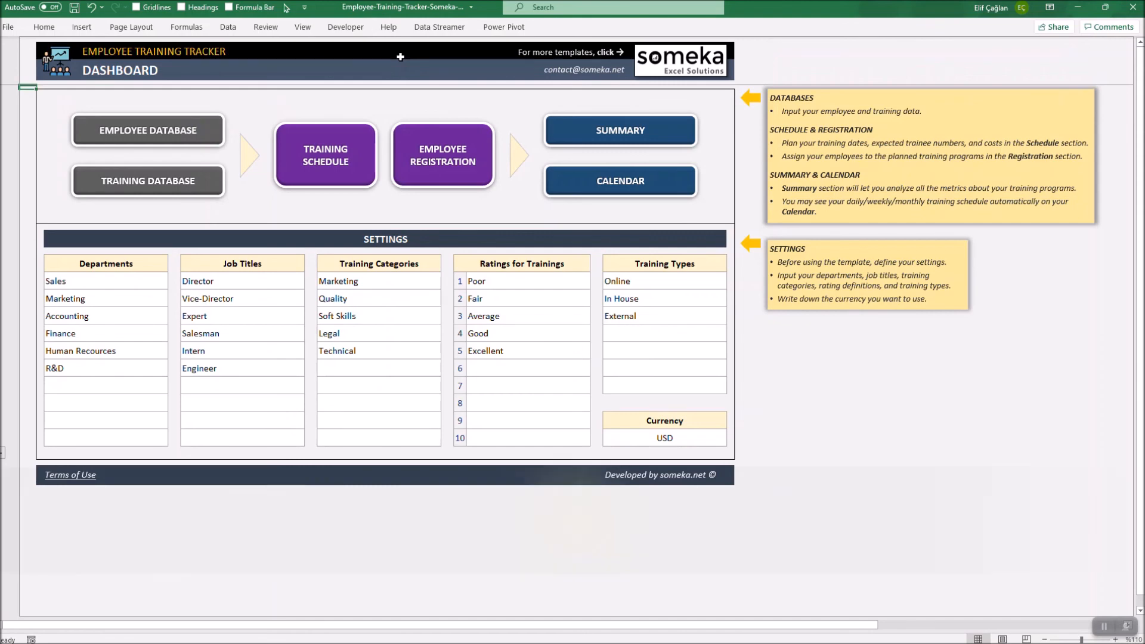